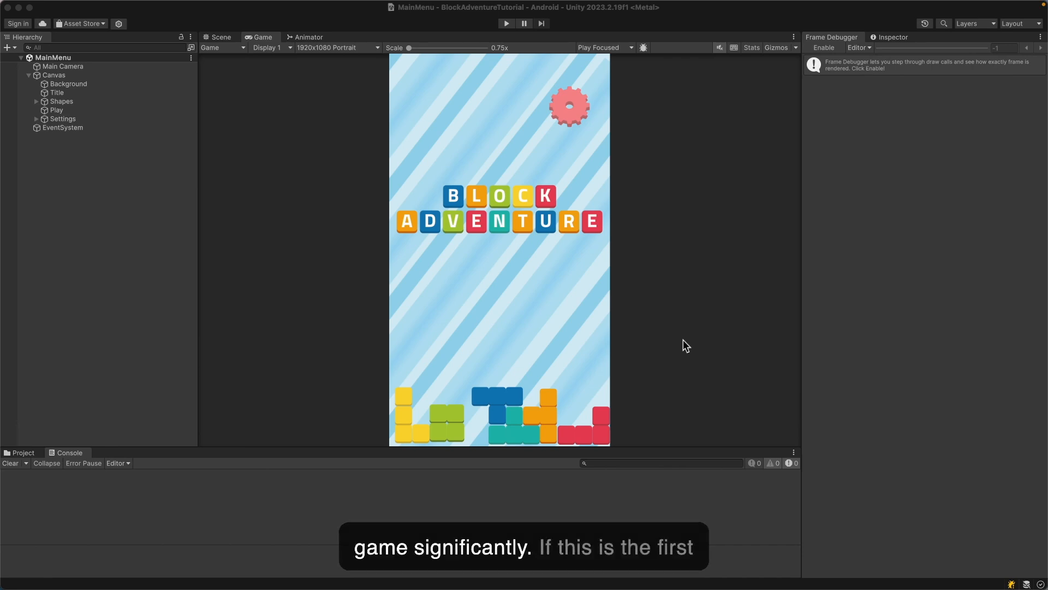
mouse_move(659, 266)
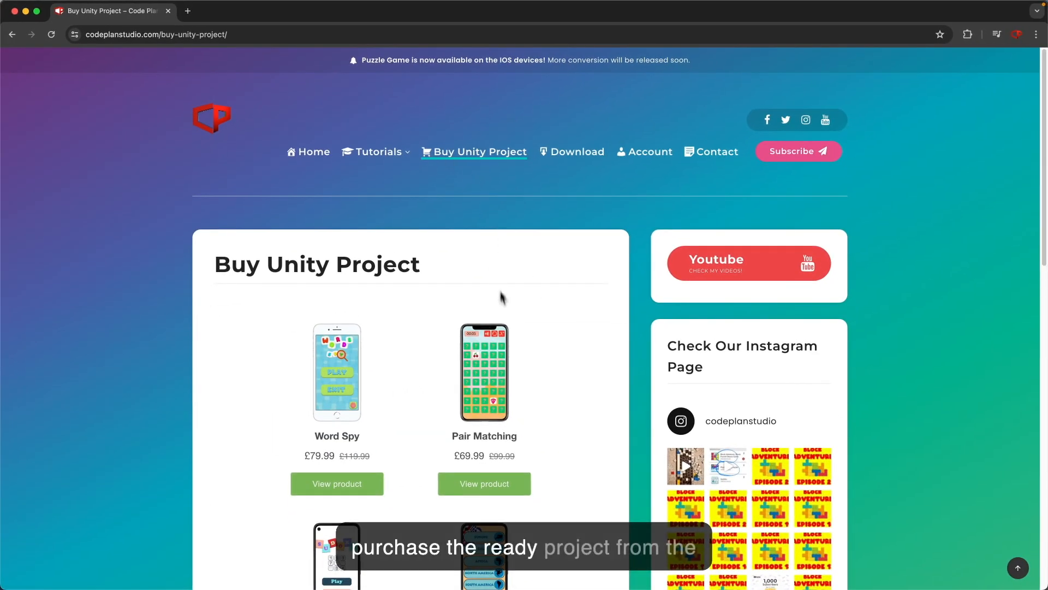
Play the Block Adventure main menu and show Stats: about 620 FPS, 10 batches.
scroll(down, 3)
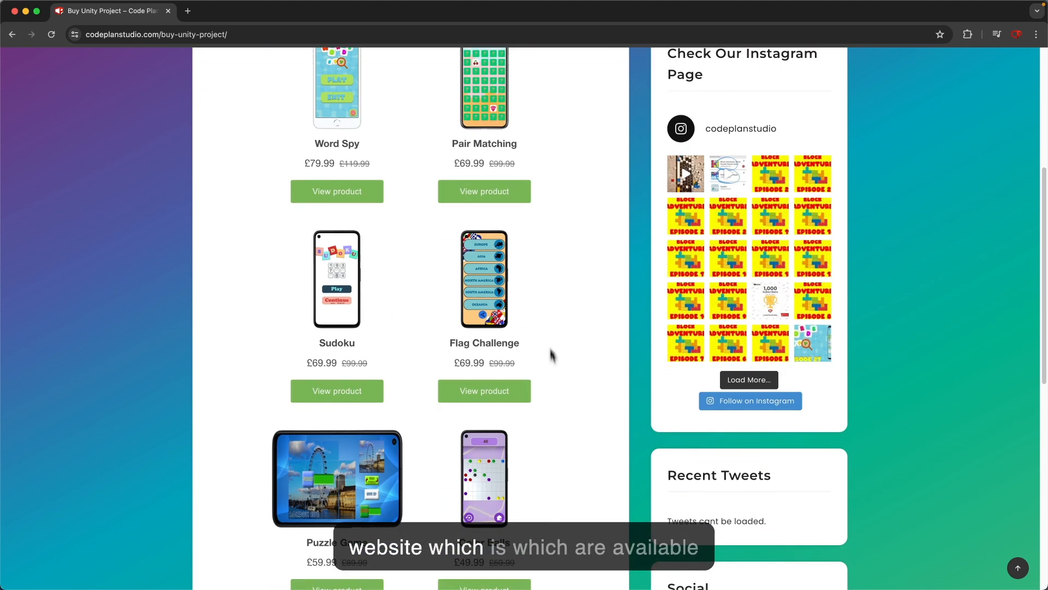
mouse_move(520, 358)
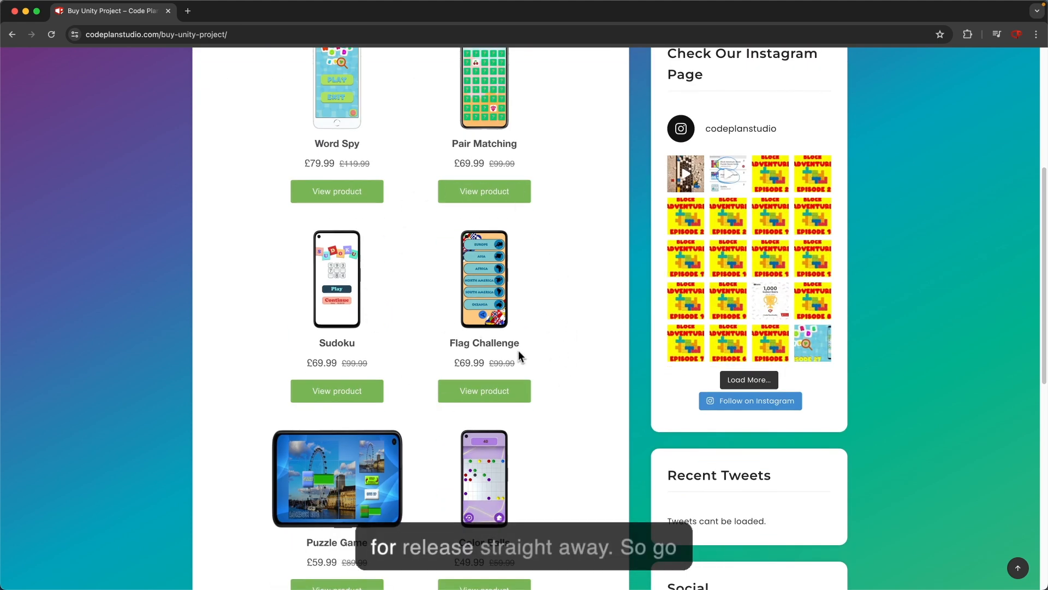
scroll(up, 3)
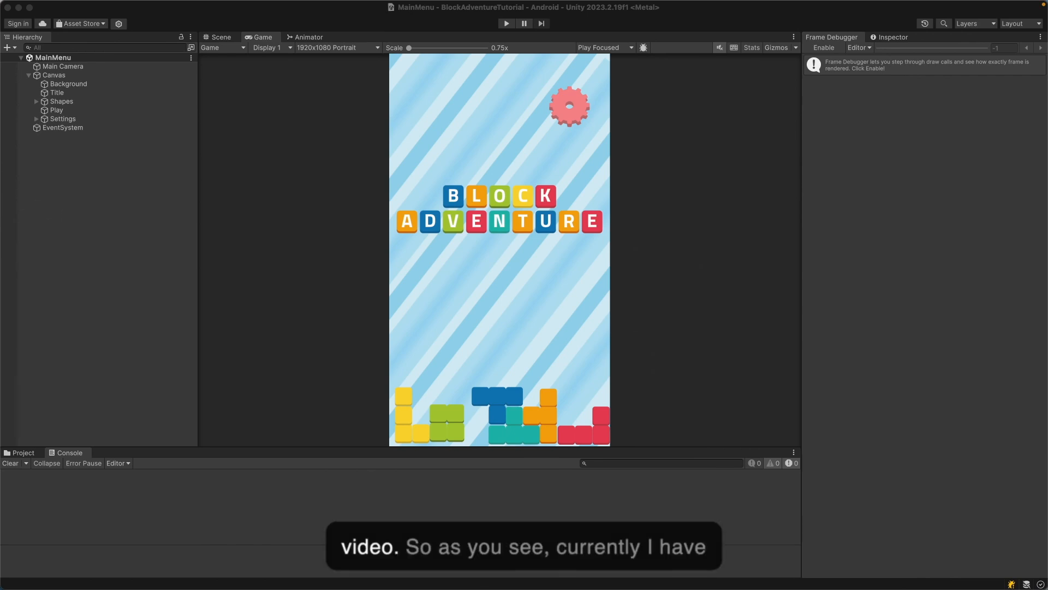
mouse_move(581, 327)
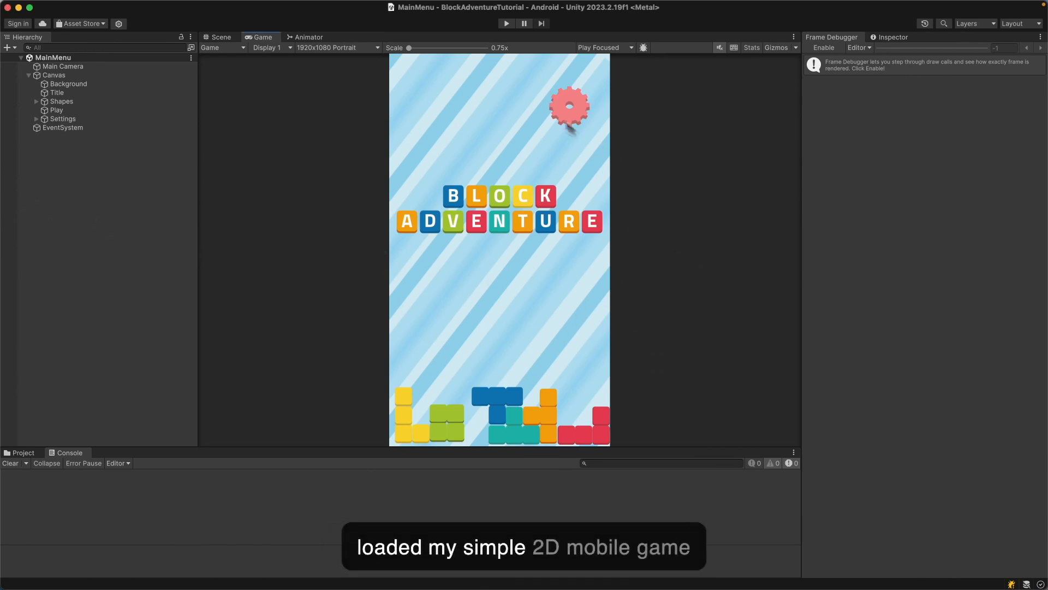
mouse_move(385, 196)
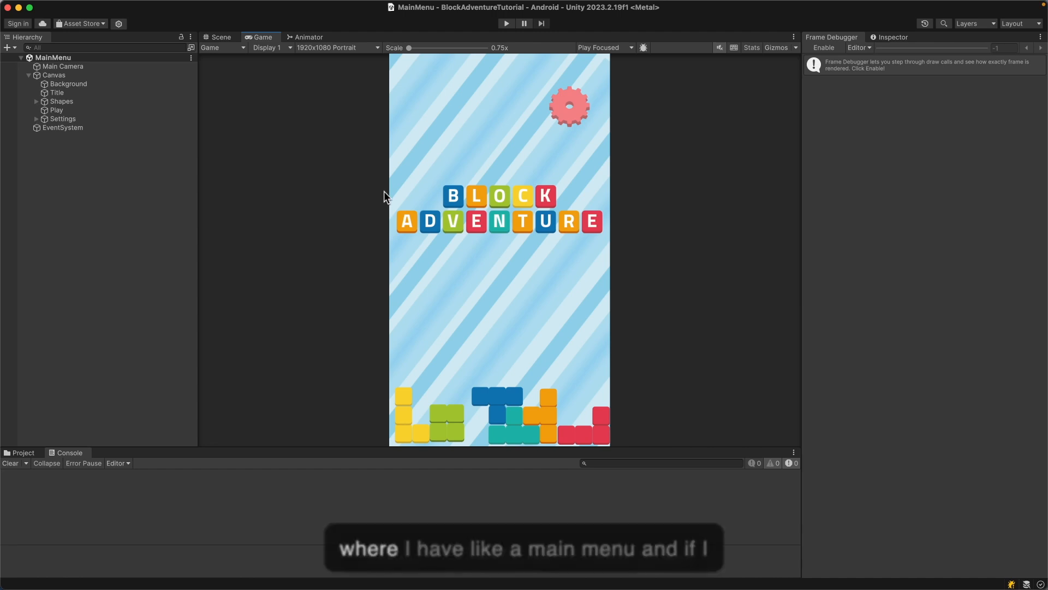
mouse_move(509, 253)
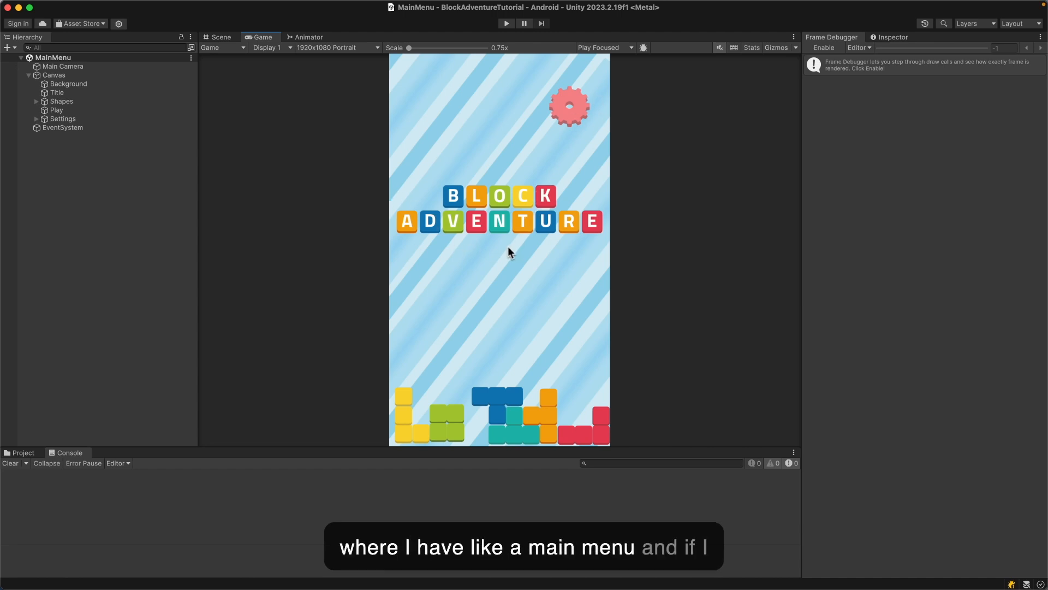
click(506, 23)
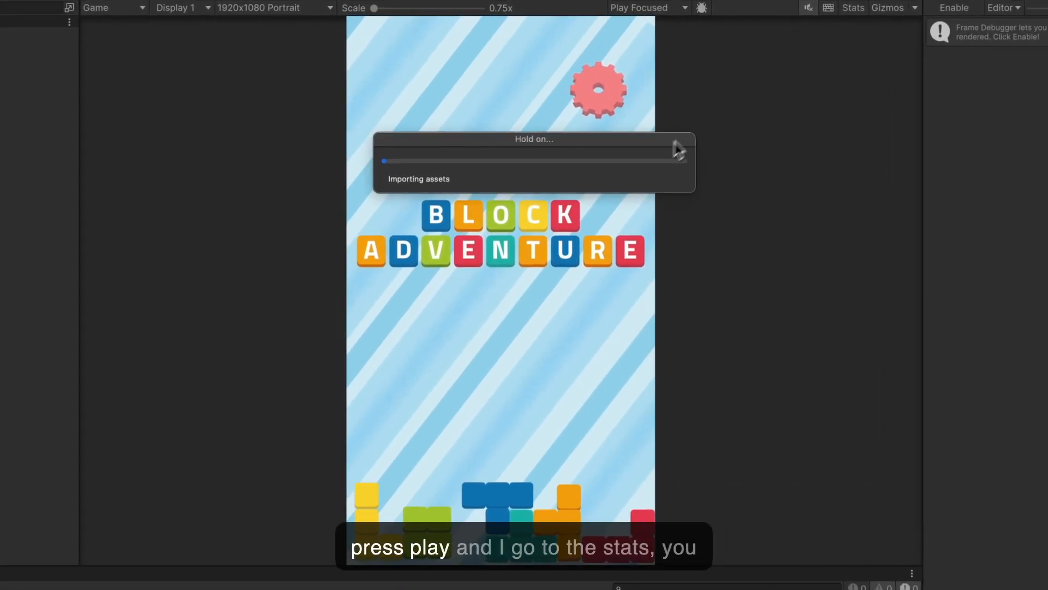
click(782, 36)
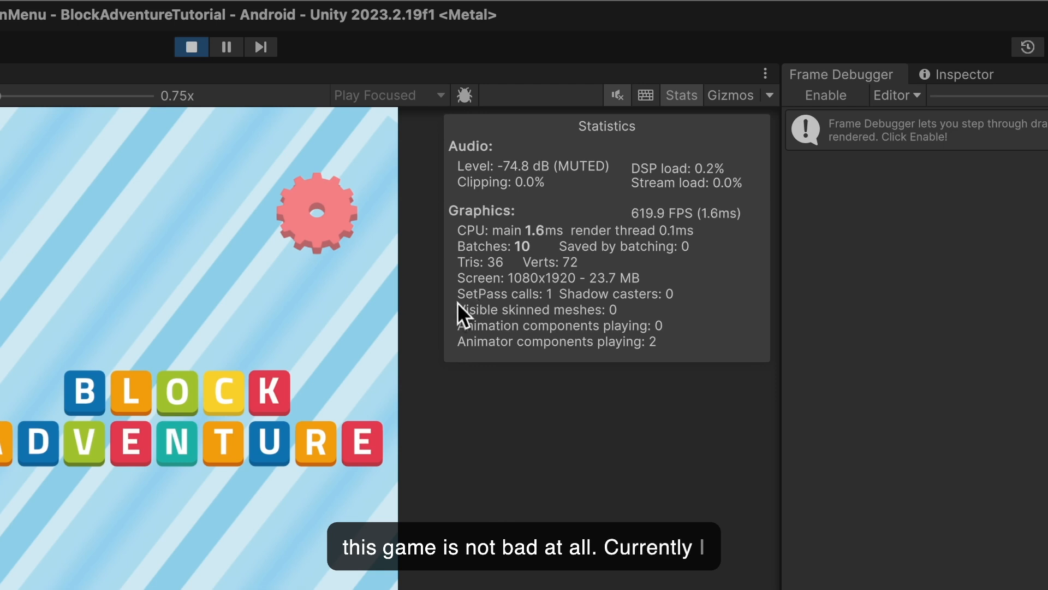
mouse_move(554, 311)
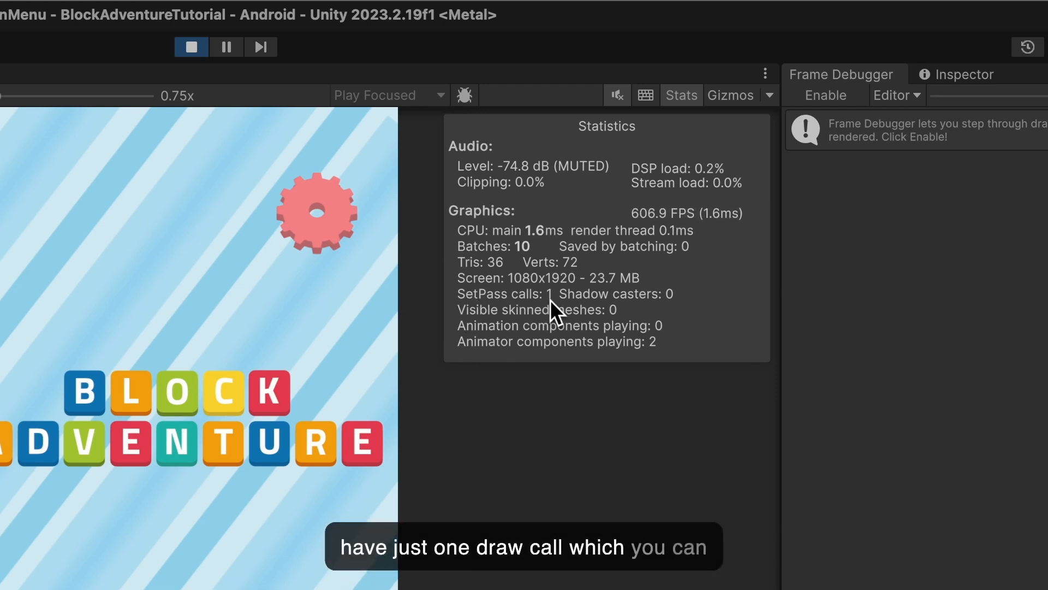
mouse_move(542, 267)
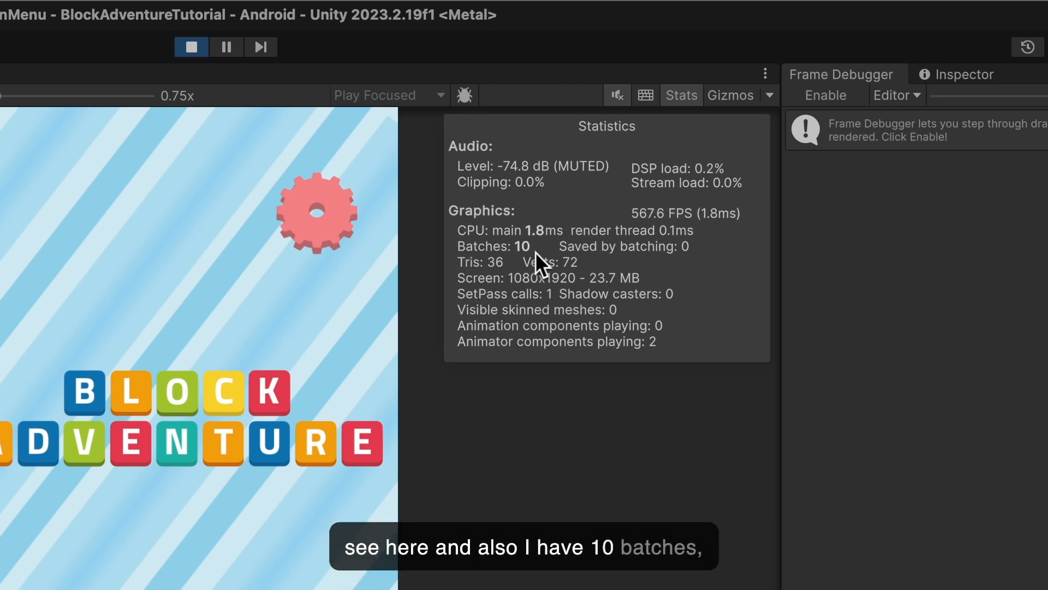
mouse_move(505, 266)
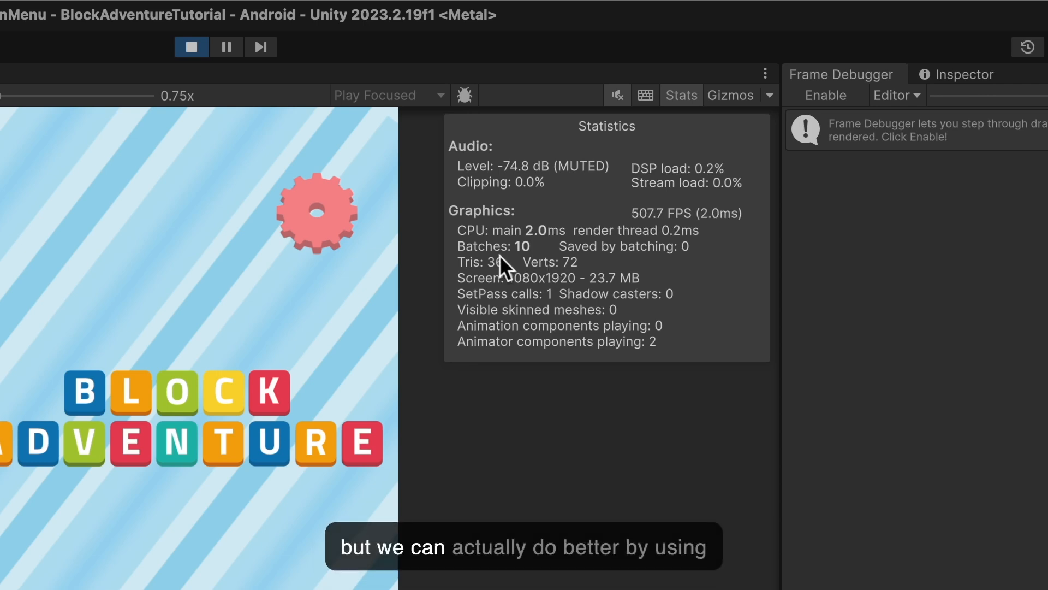
mouse_move(430, 341)
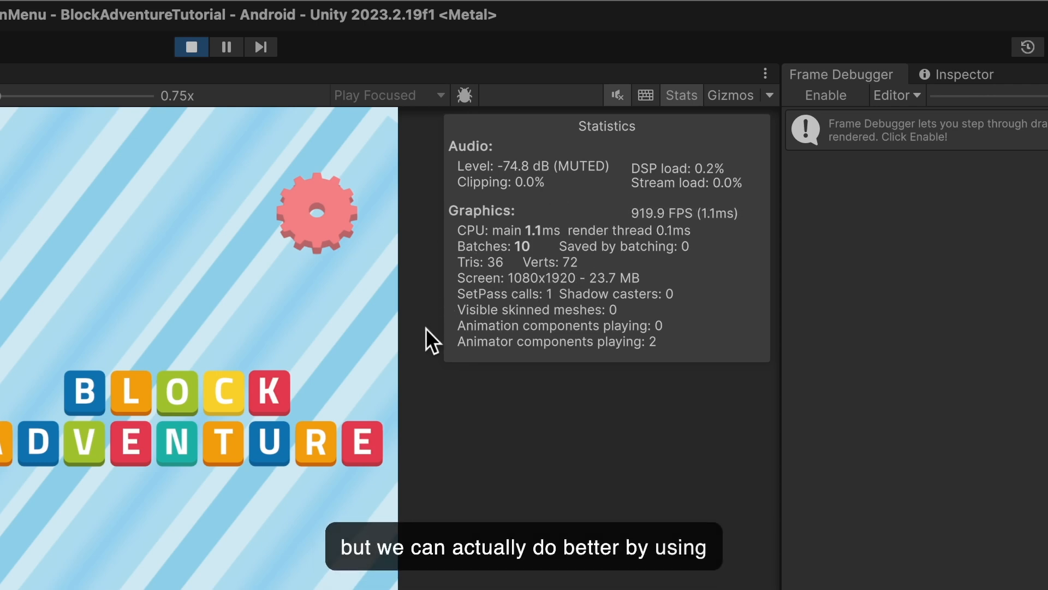
mouse_move(652, 194)
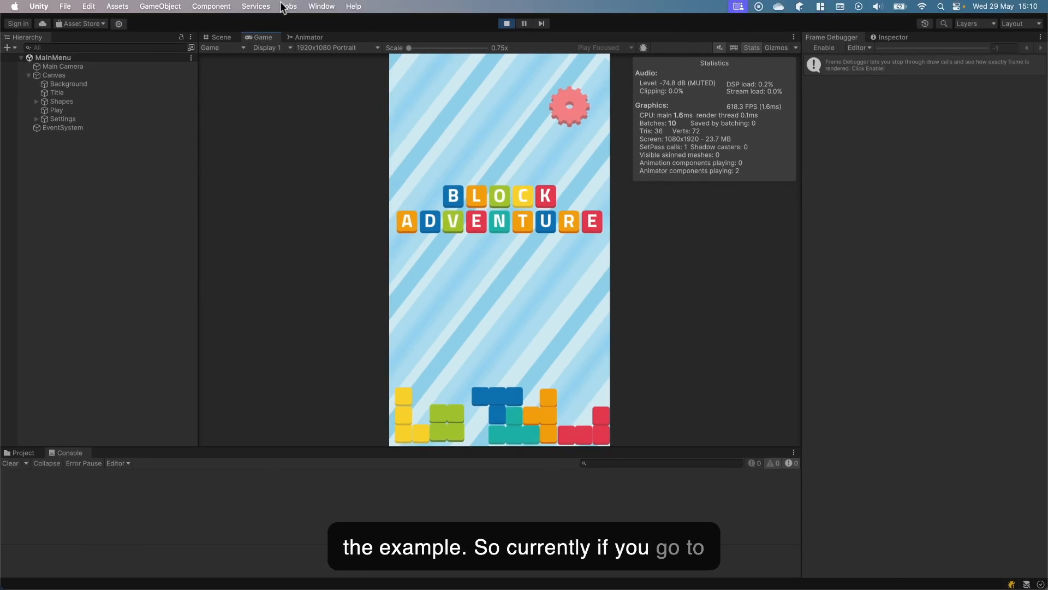
Open the Profiler and hide Memory, Physics and Realtime GI, keeping only UI Details.
click(322, 6)
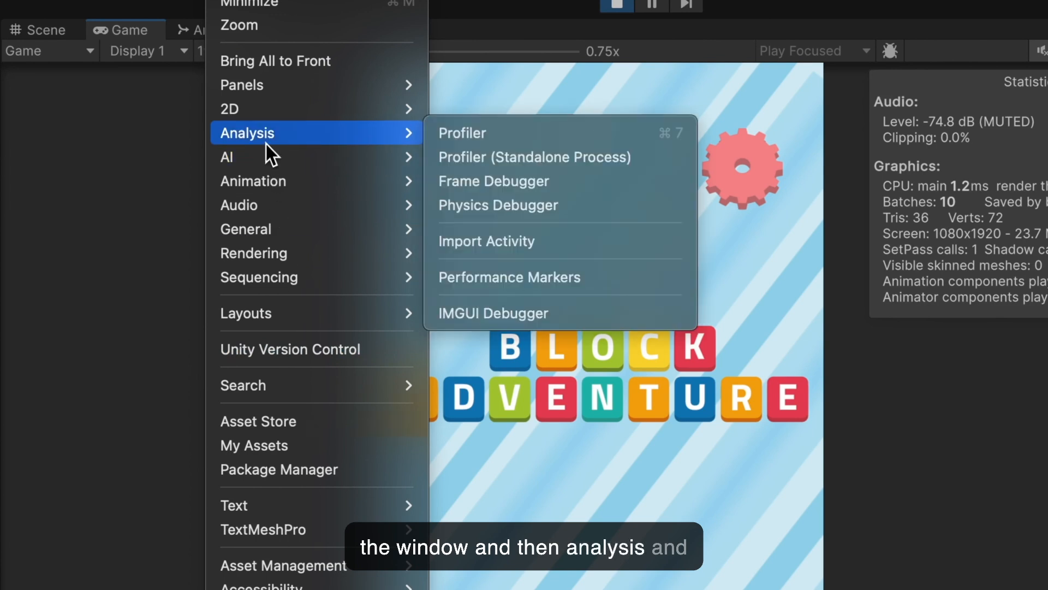
click(462, 132)
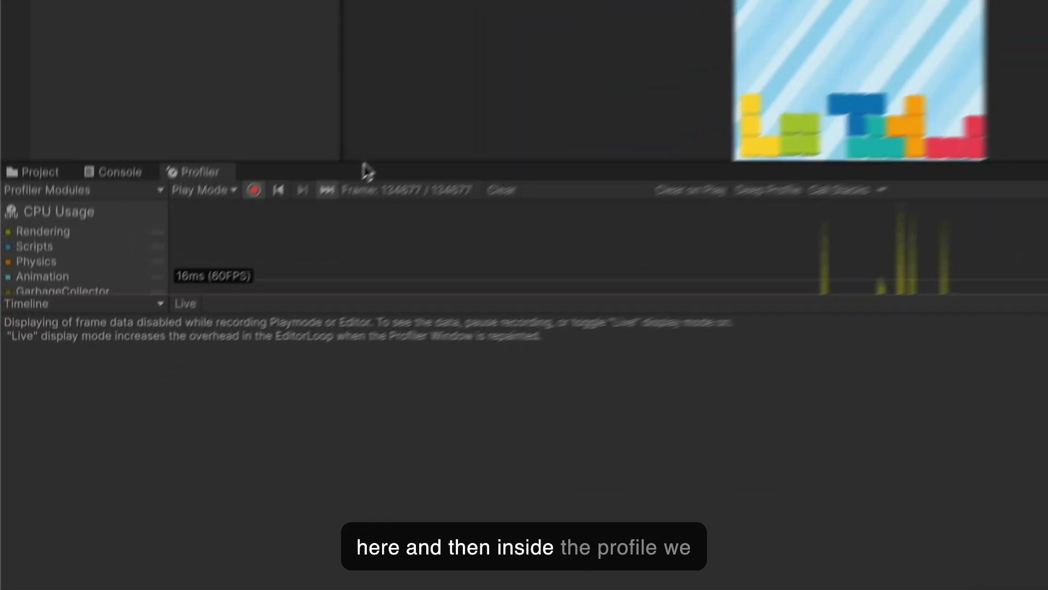
click(87, 135)
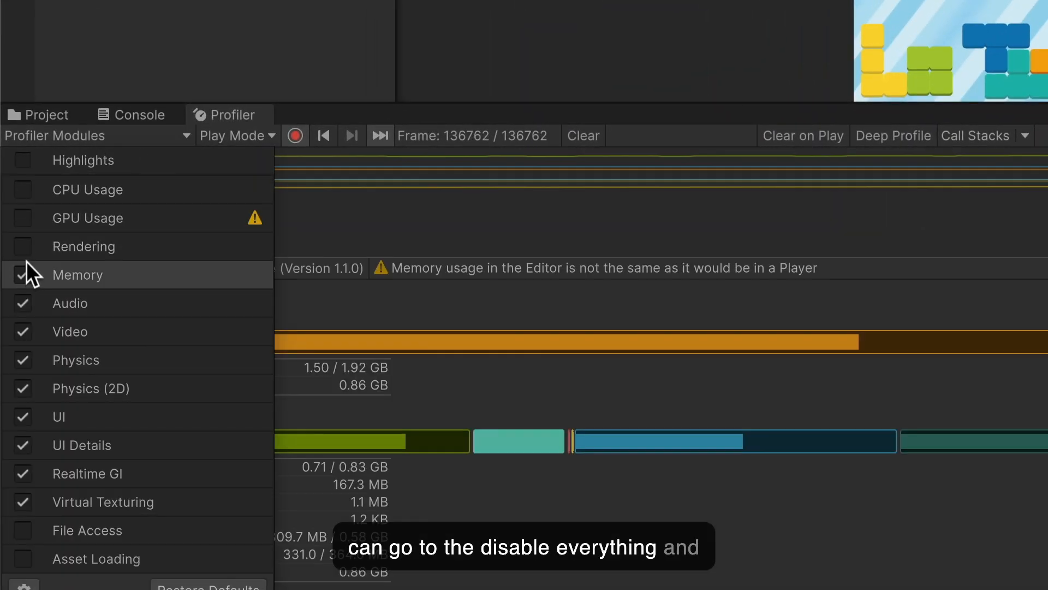
click(21, 274)
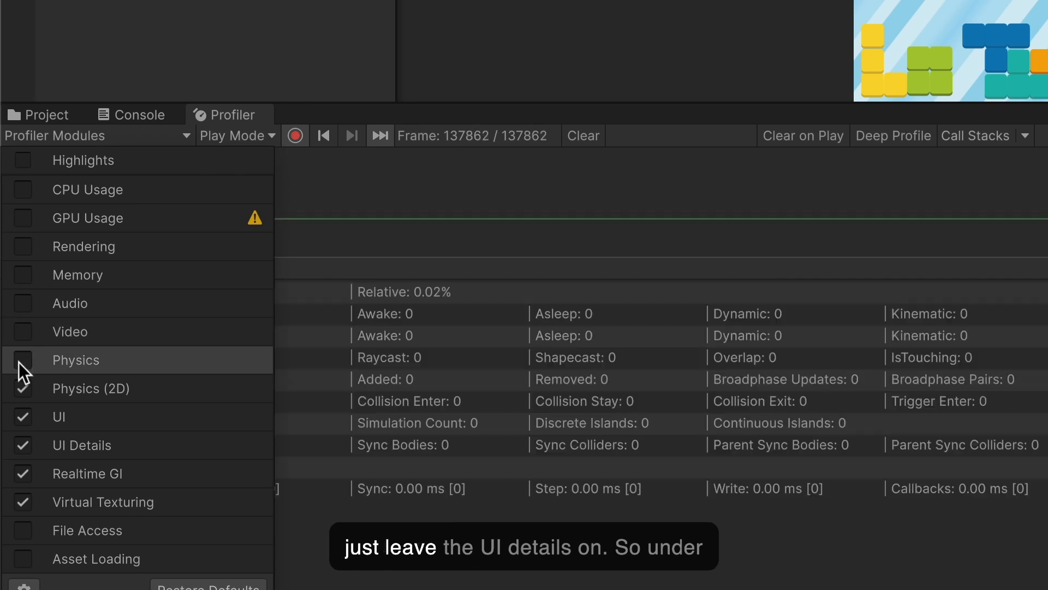
click(22, 417)
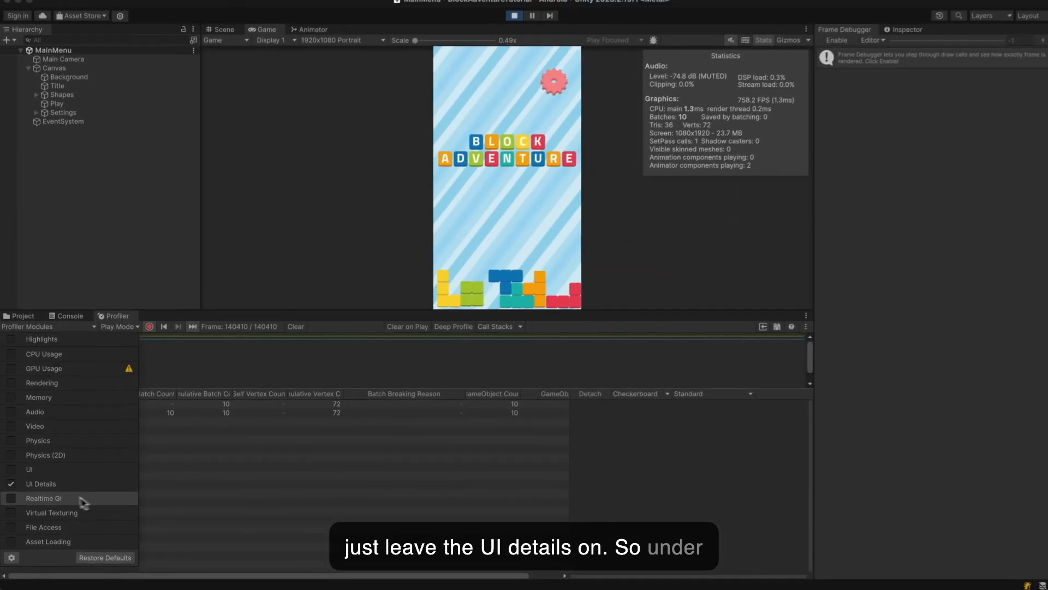
click(41, 483)
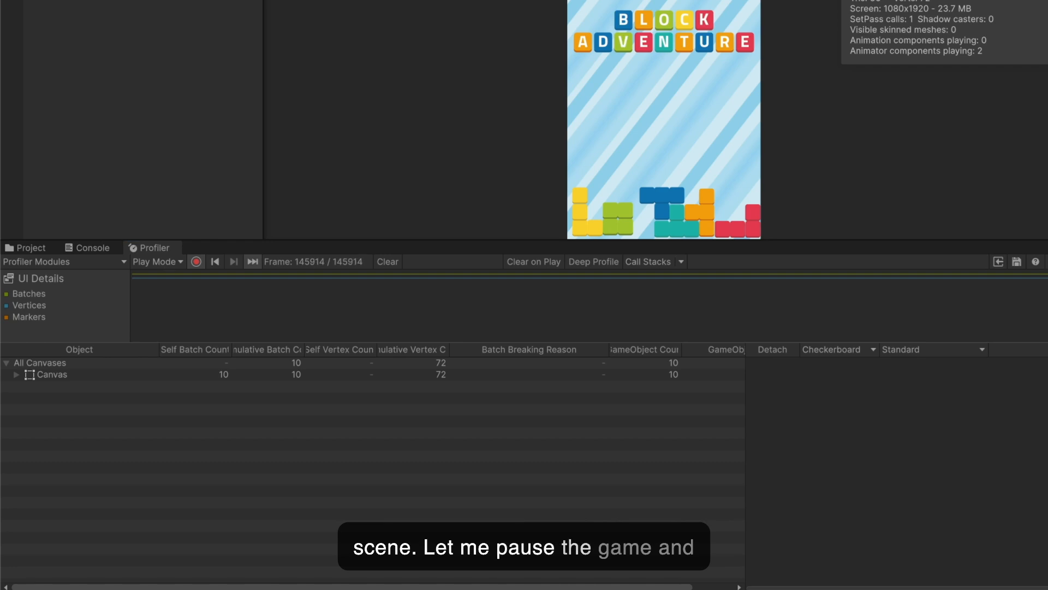
click(15, 374)
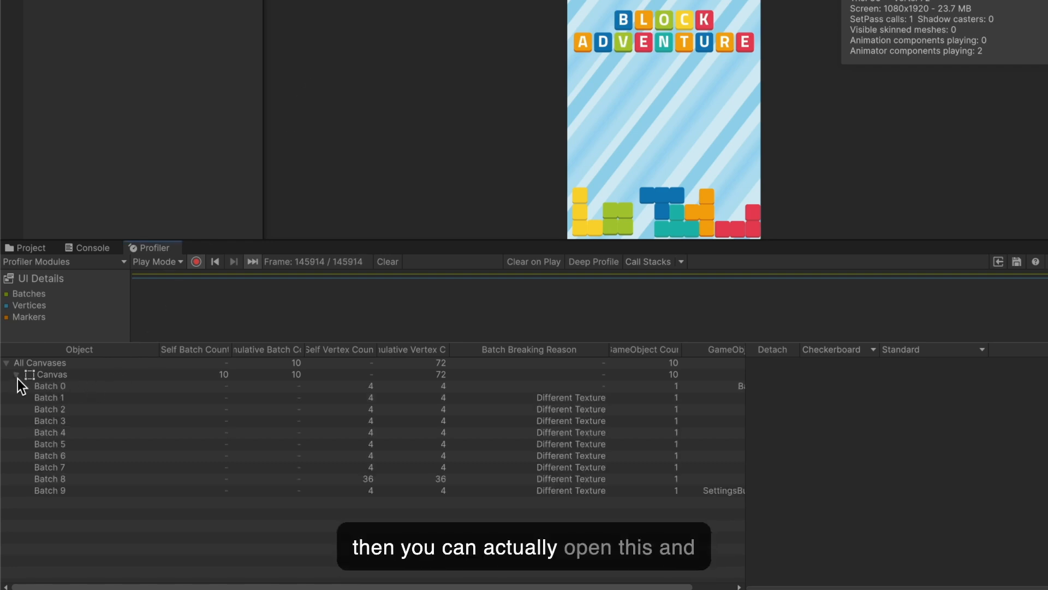
click(17, 375)
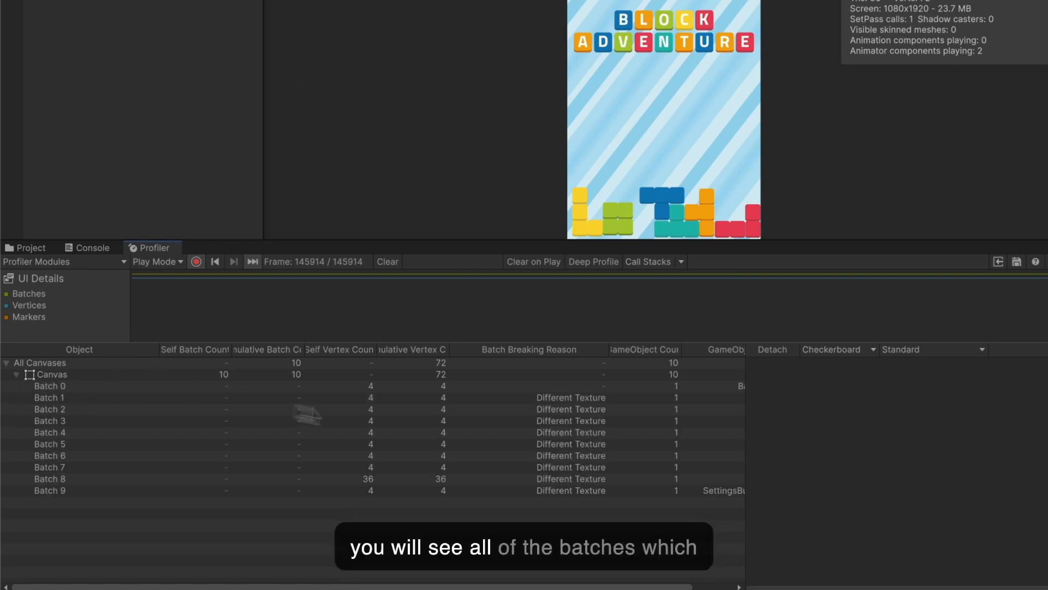
mouse_move(691, 368)
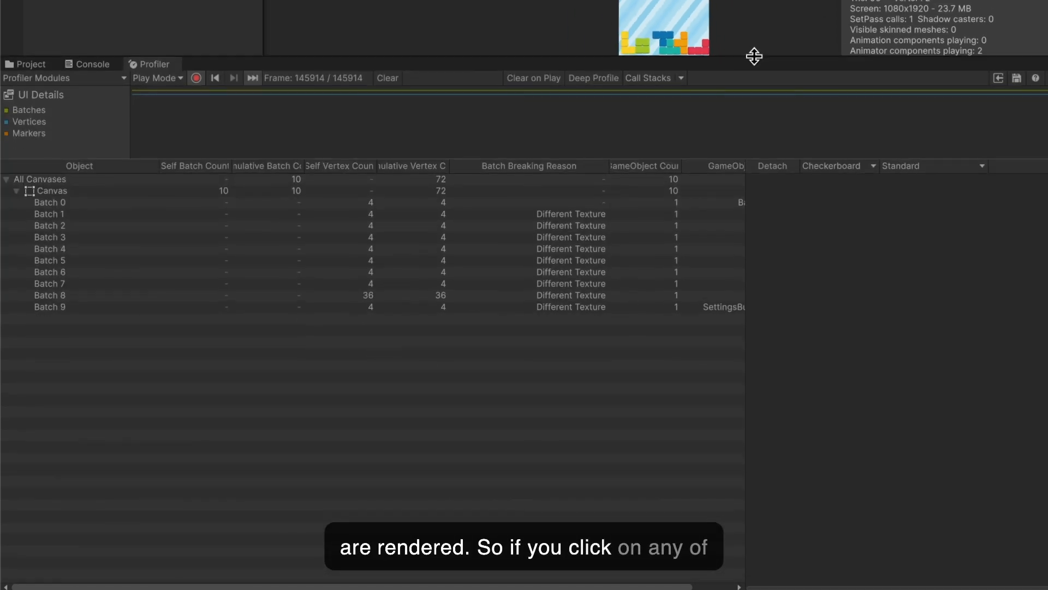
mouse_move(57, 208)
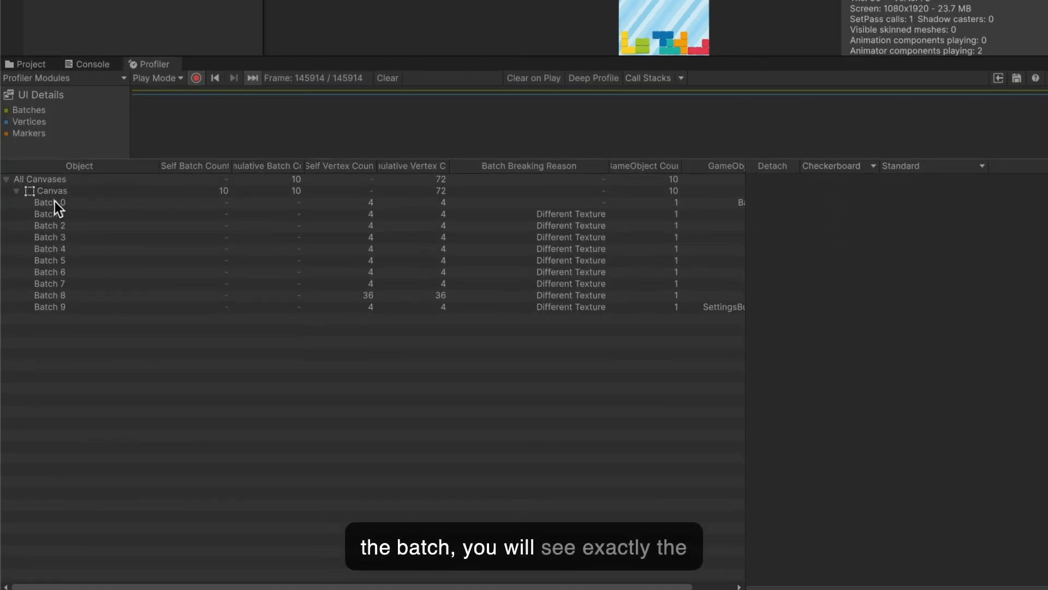
click(50, 202)
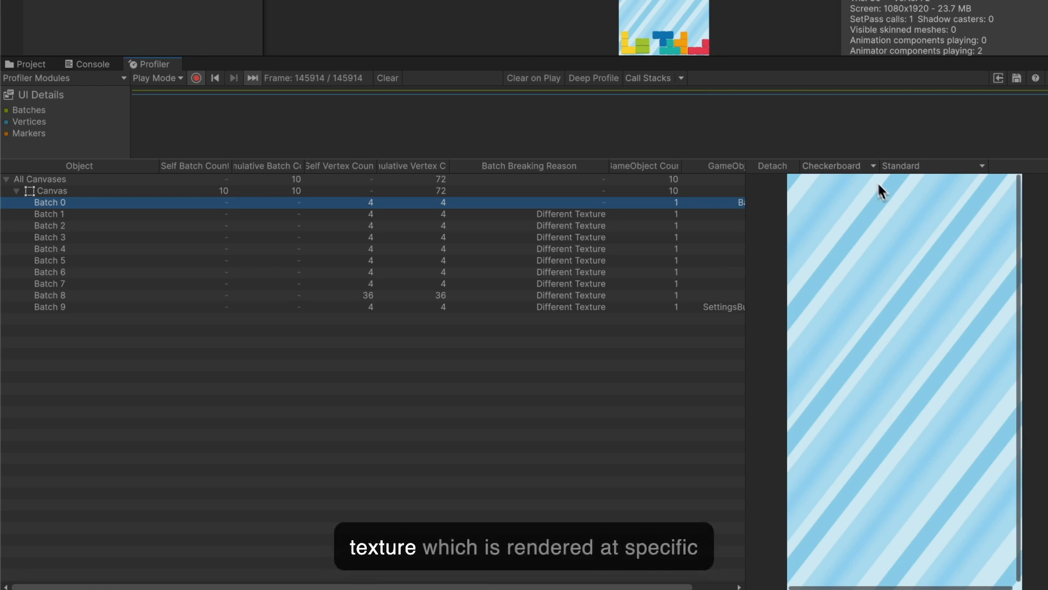
mouse_move(588, 203)
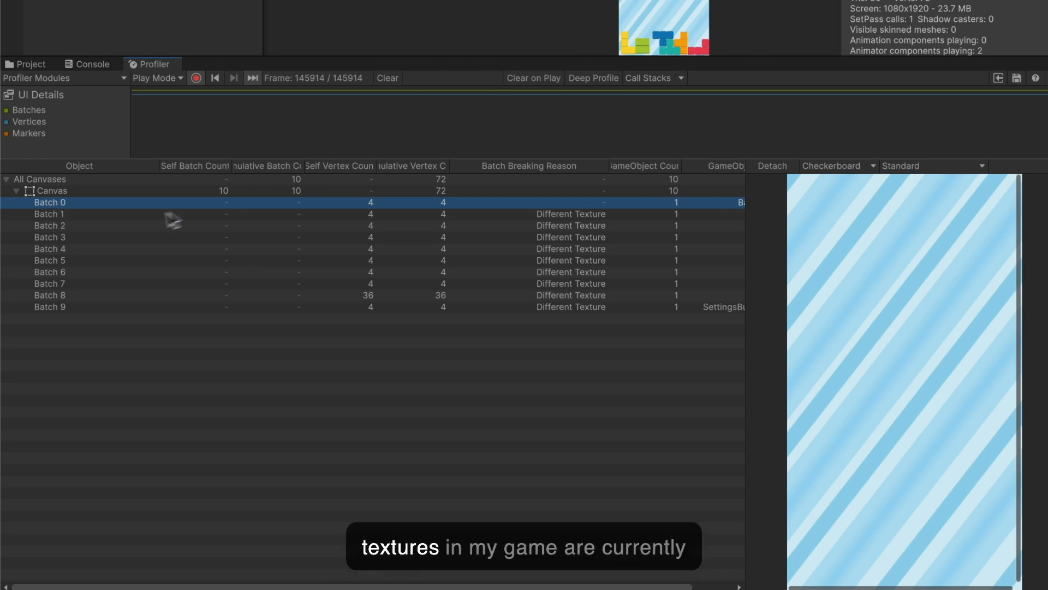
mouse_move(75, 216)
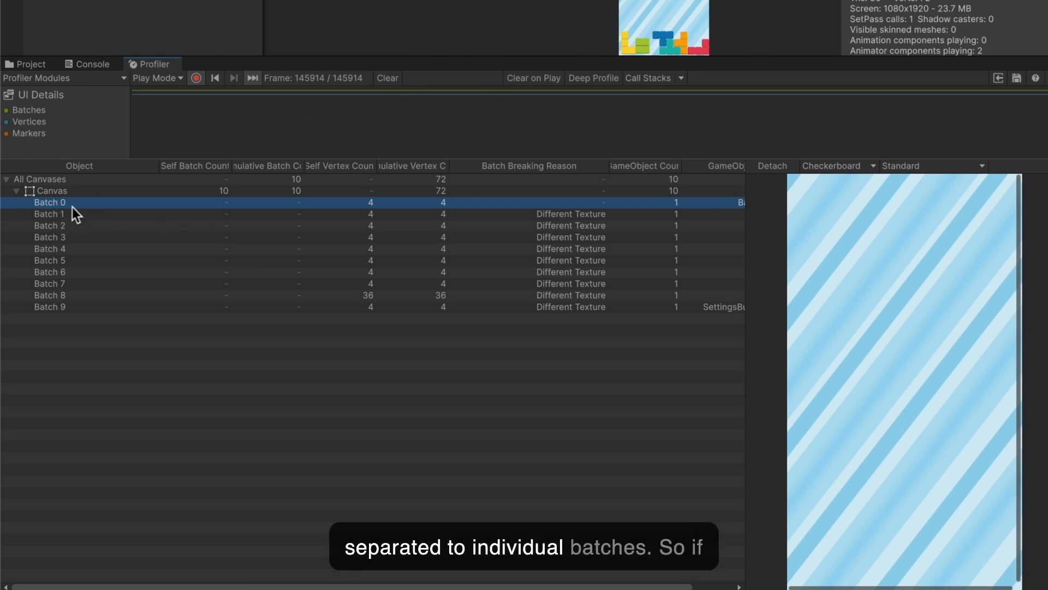
mouse_move(48, 222)
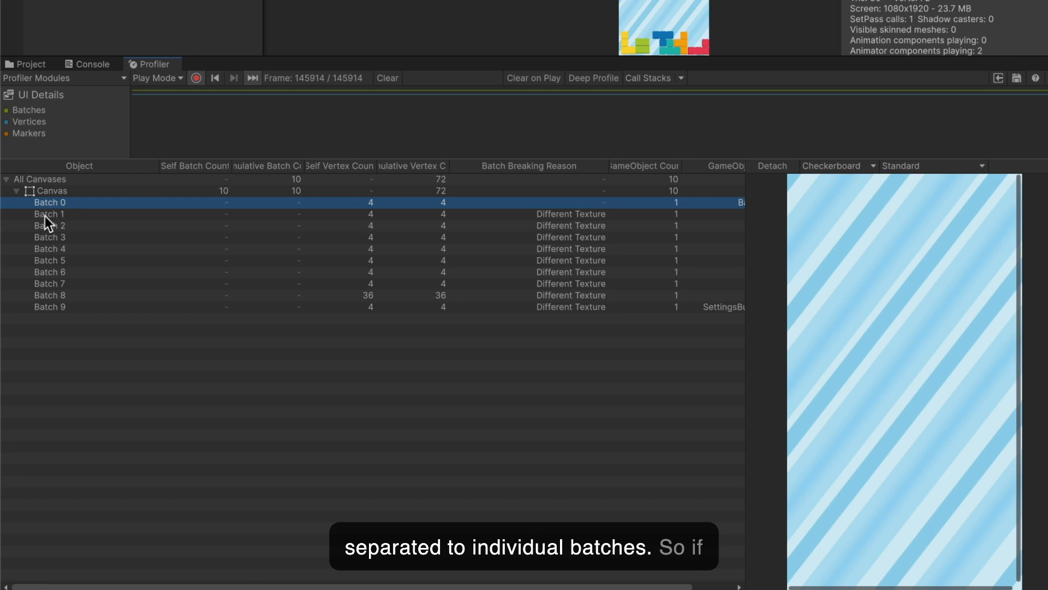
click(49, 225)
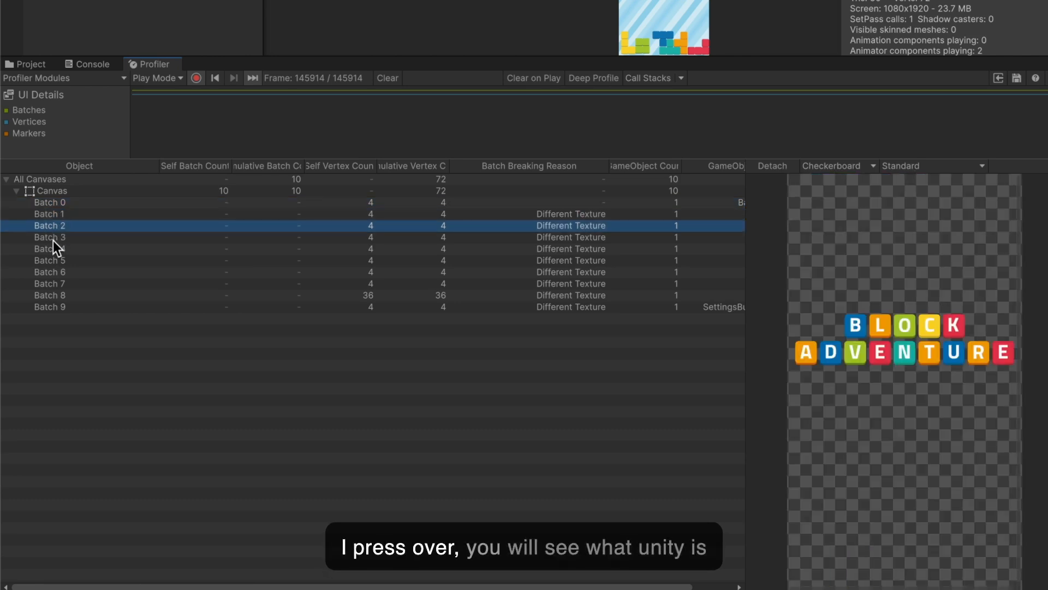
click(48, 260)
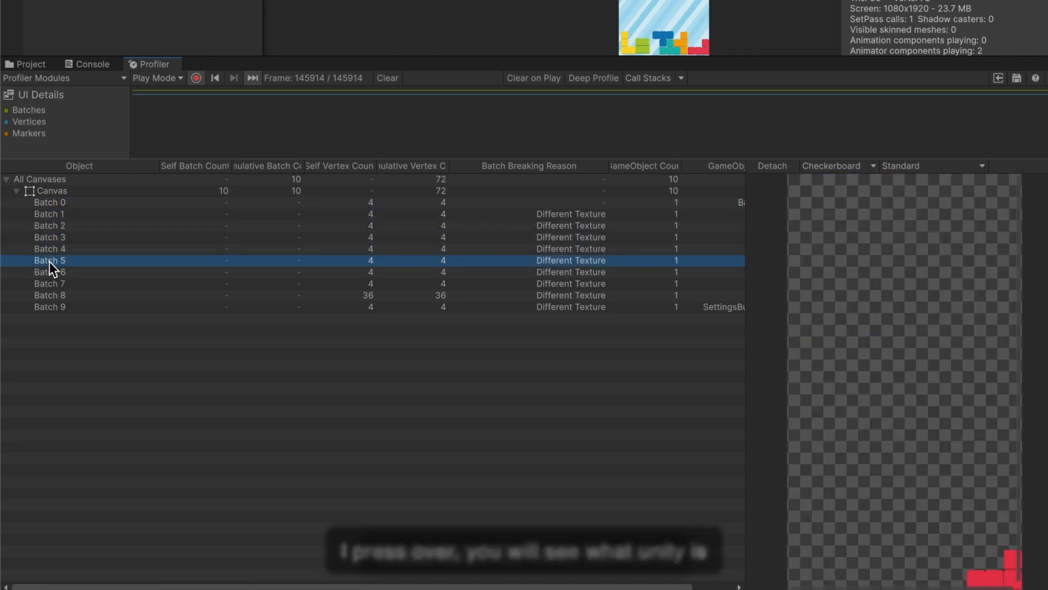
click(49, 271)
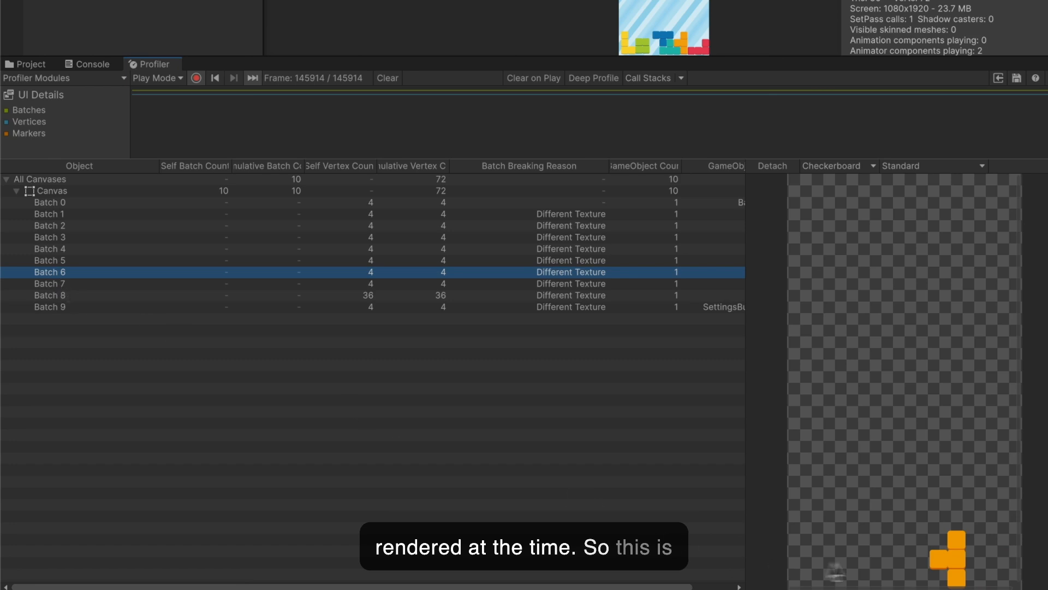
mouse_move(595, 59)
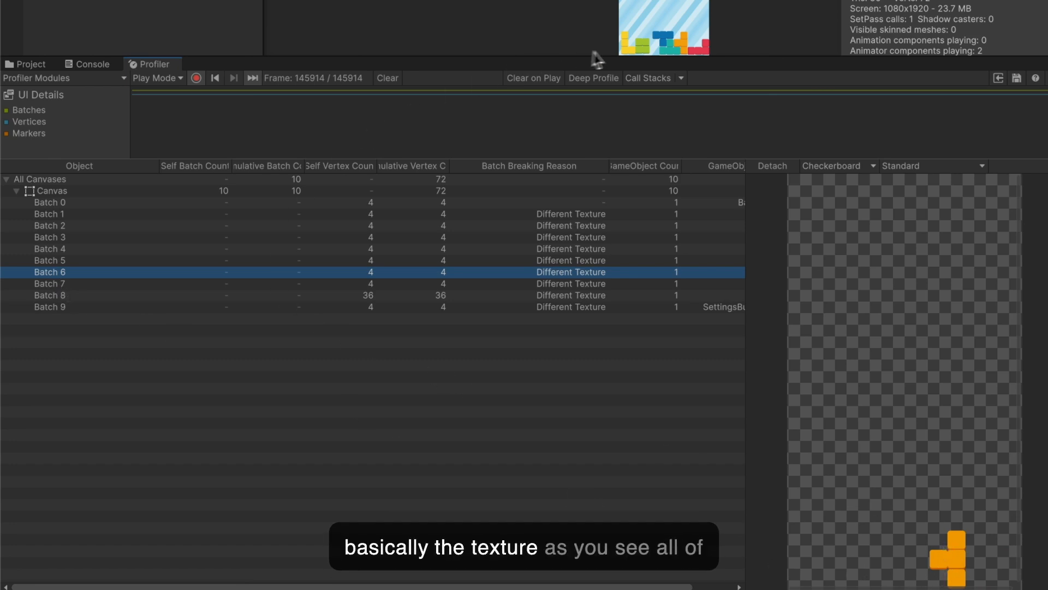
mouse_move(672, 43)
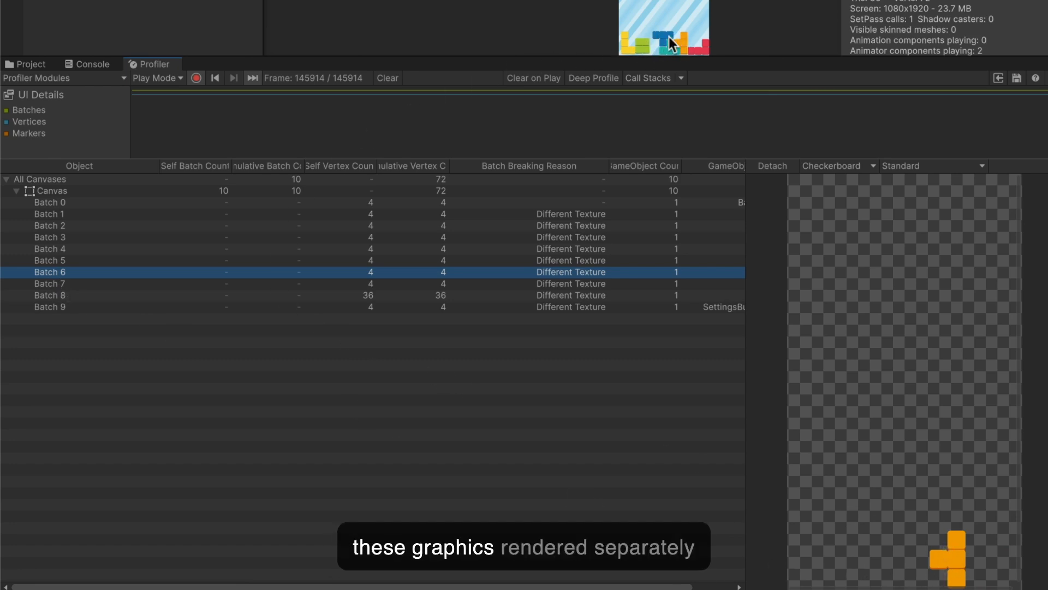
click(49, 284)
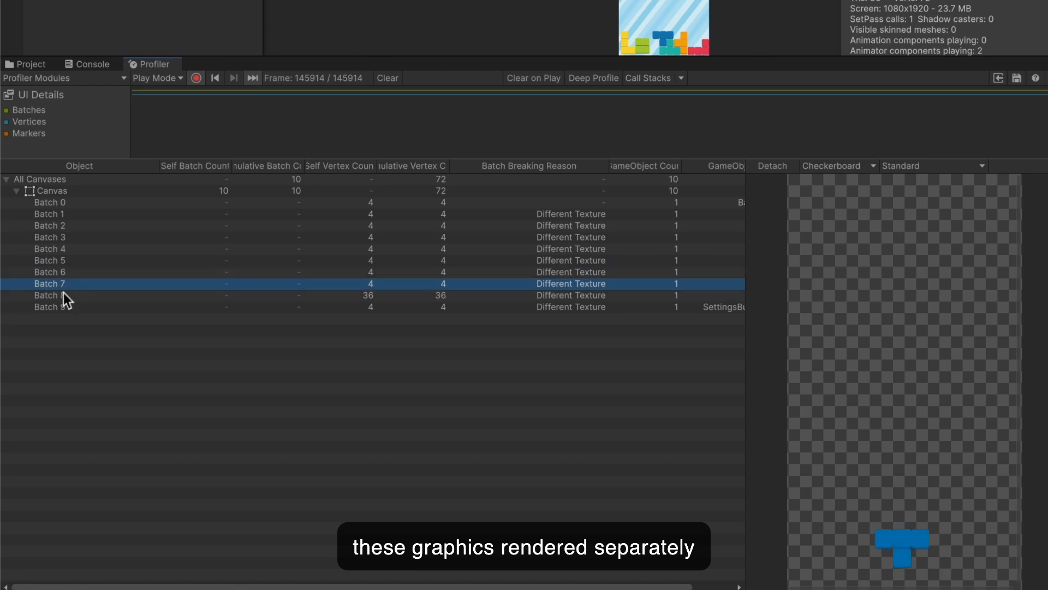
click(50, 295)
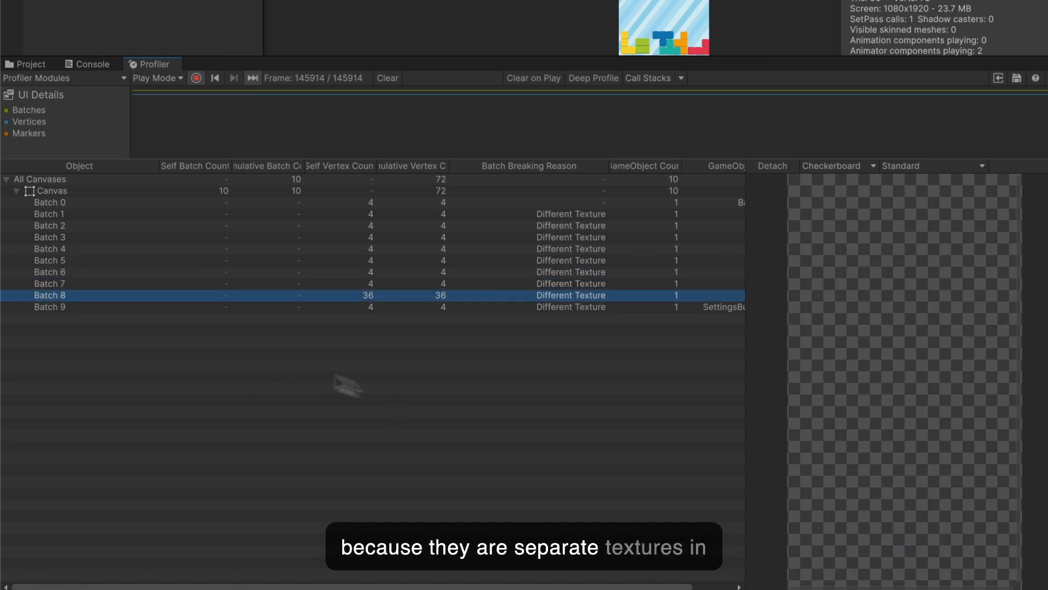
click(49, 306)
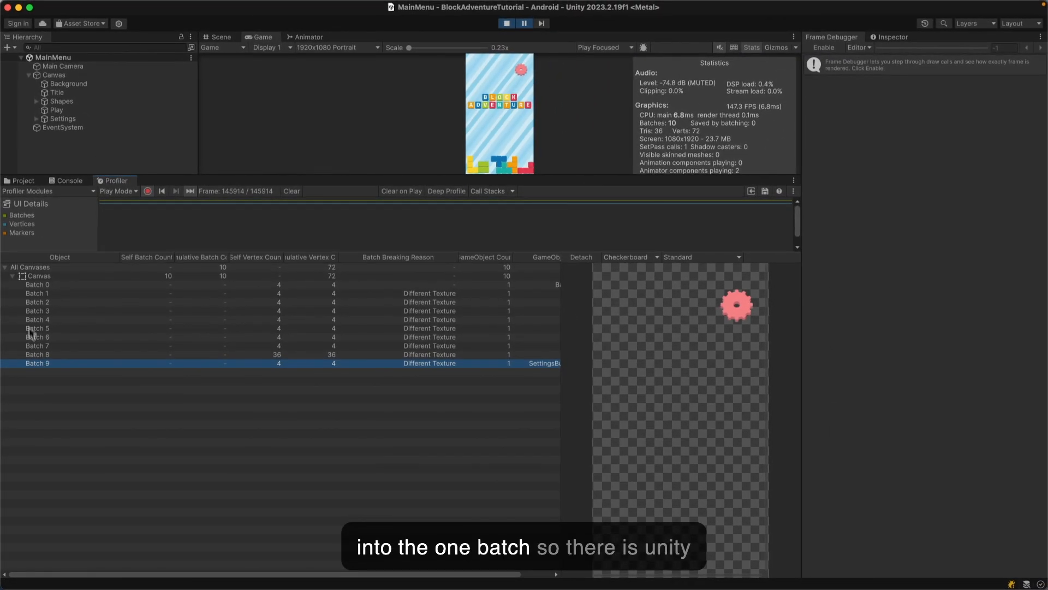
mouse_move(412, 168)
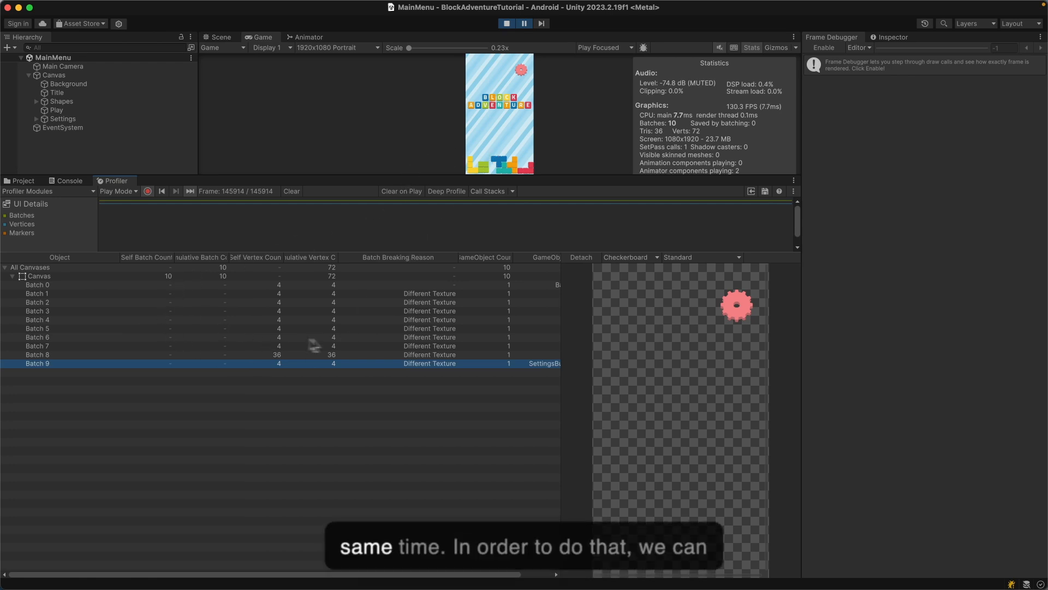
mouse_move(425, 147)
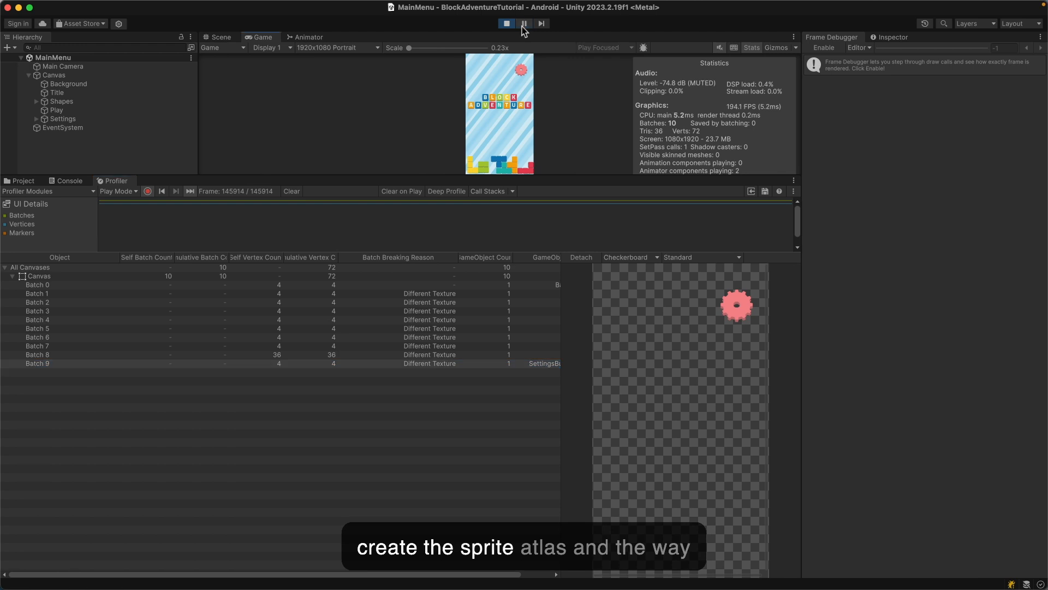
Exit Play mode, open Assets/Graphics/MainMenu, and select the Title object.
click(507, 23)
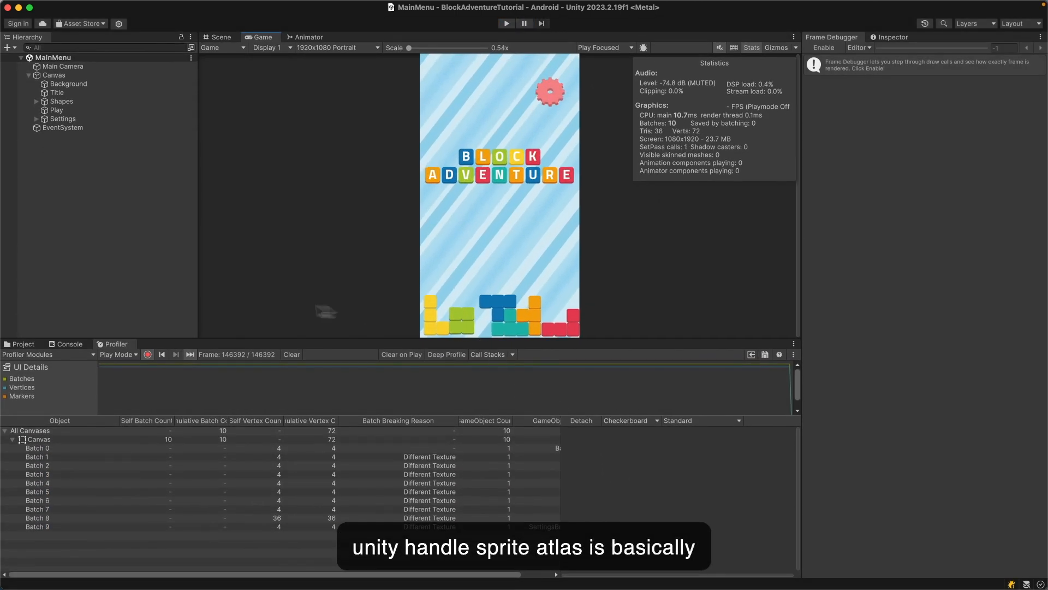
click(23, 344)
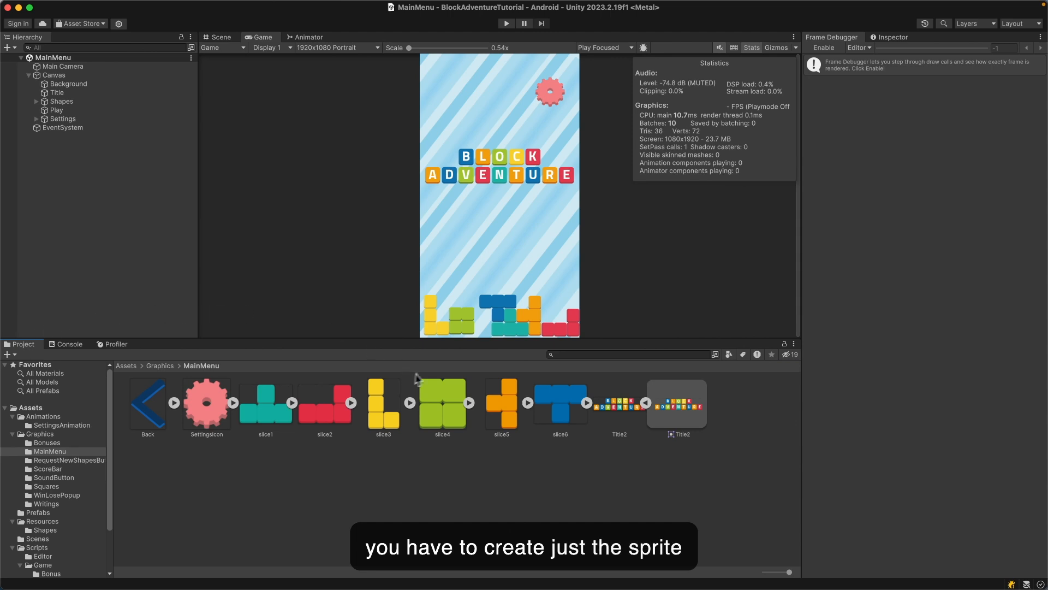
mouse_move(566, 194)
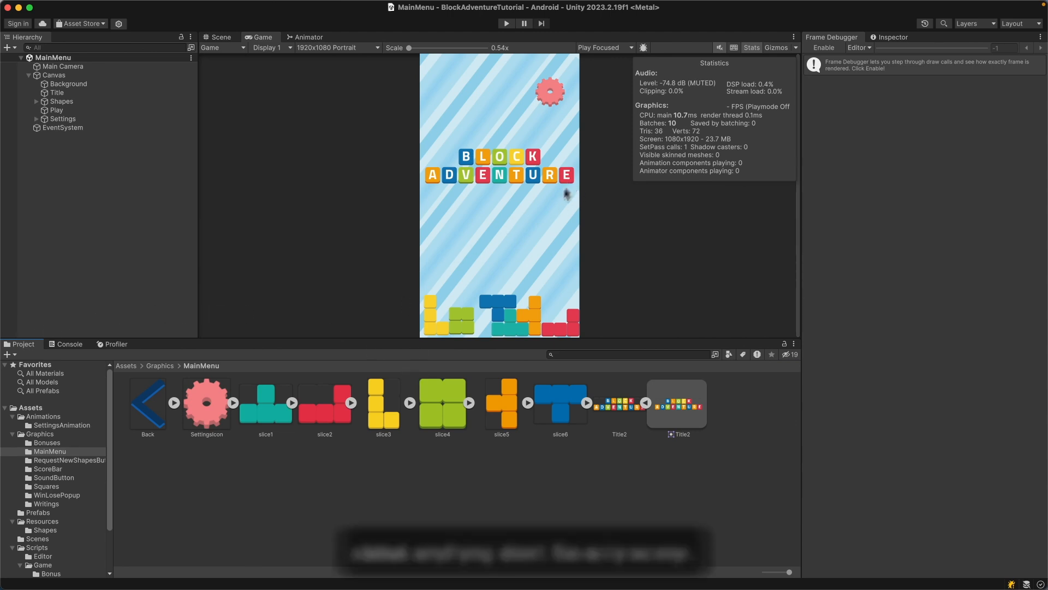
mouse_move(159, 401)
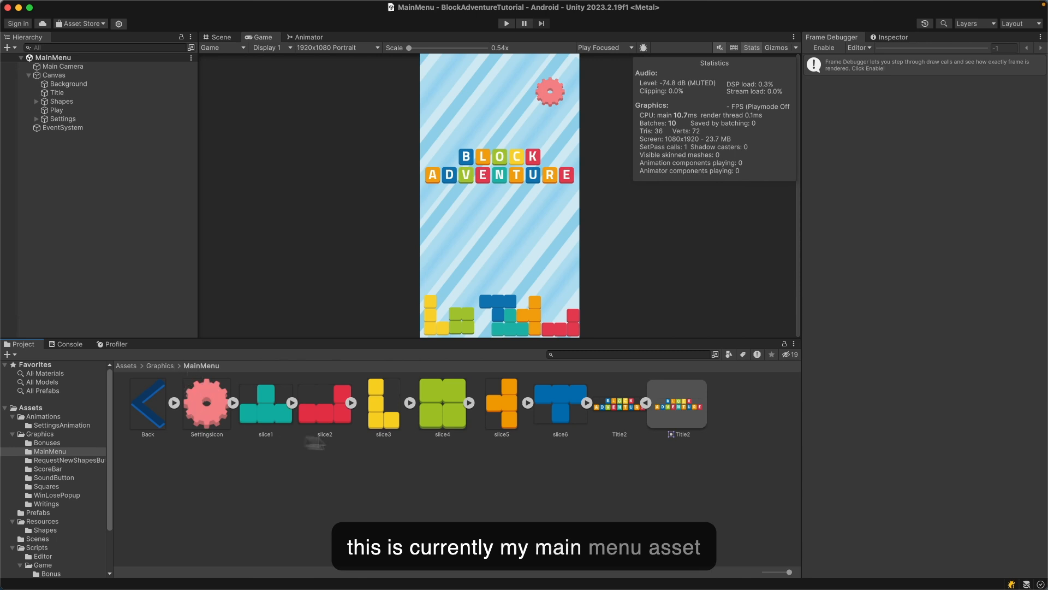
mouse_move(487, 235)
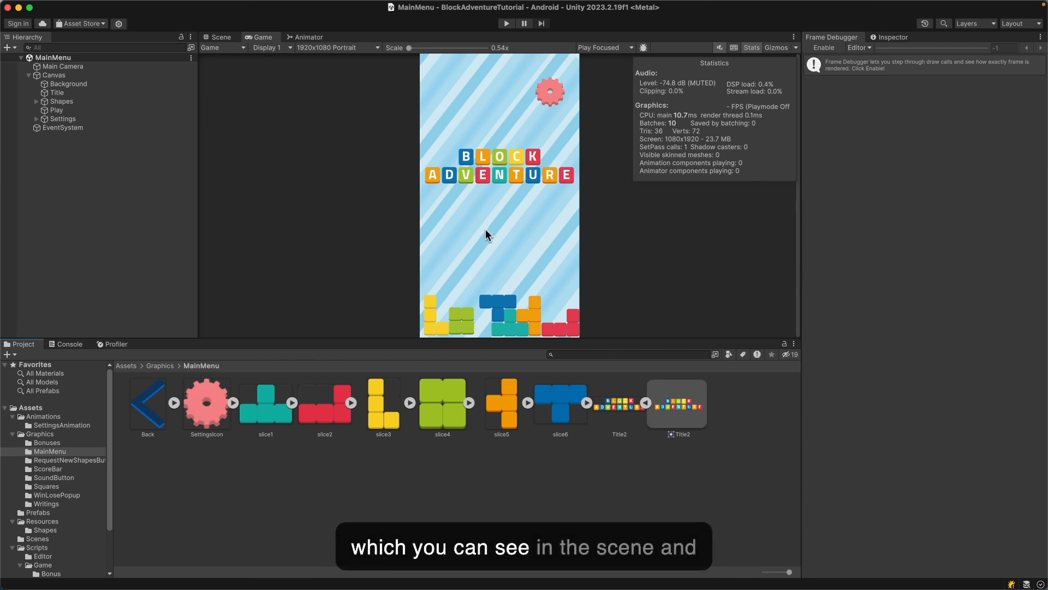
click(57, 93)
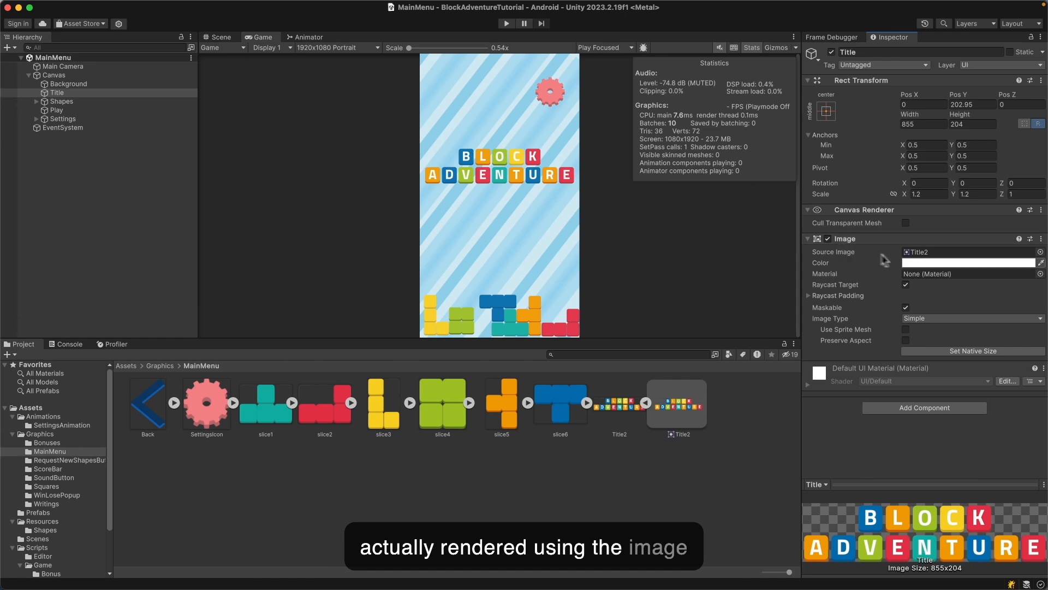
mouse_move(256, 446)
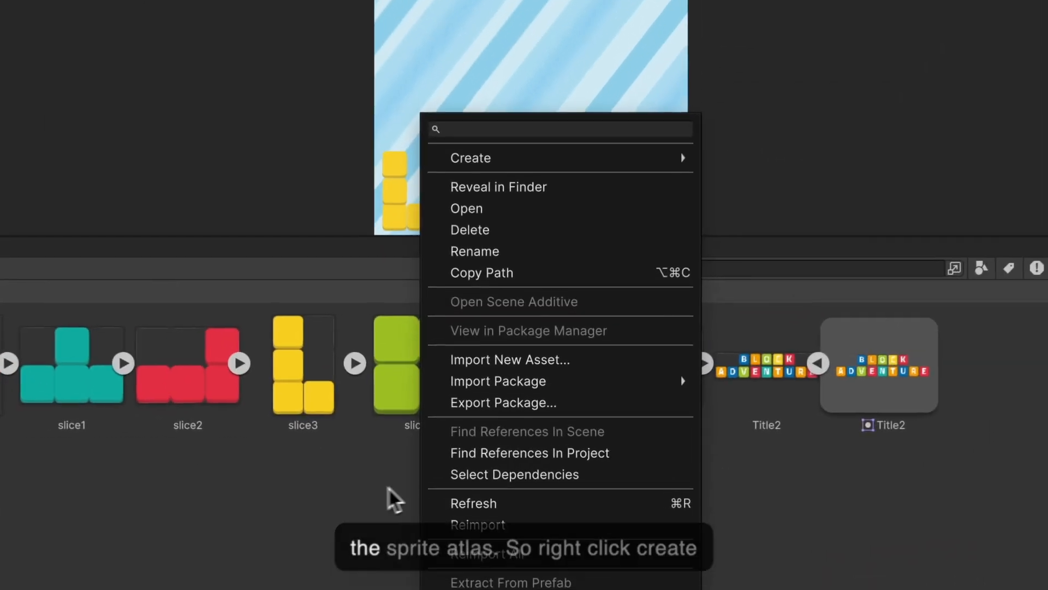
mouse_move(488, 210)
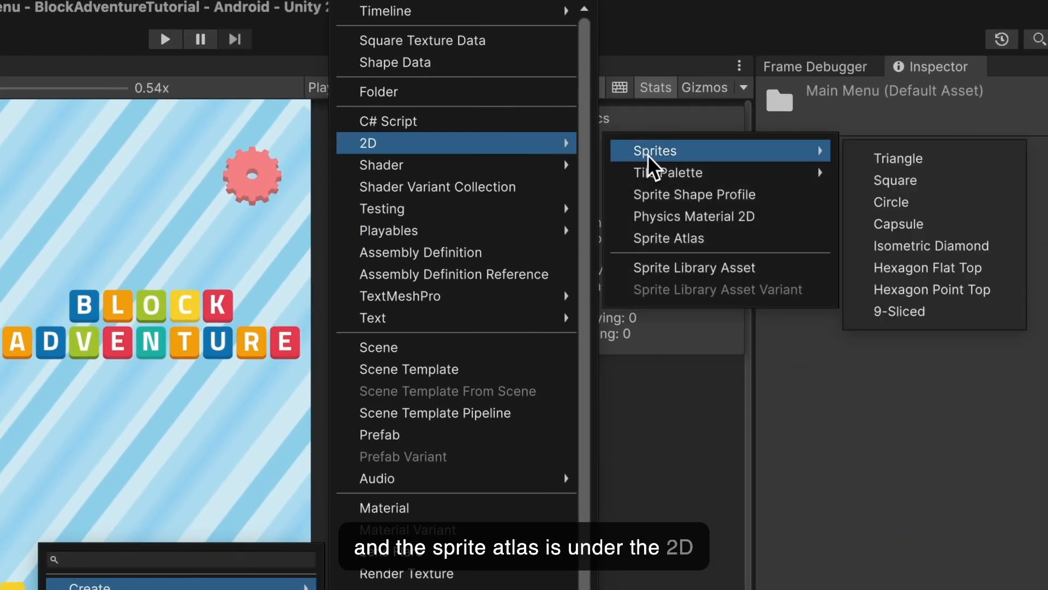
Create the UIElement sprite atlas packing Back, SettingsIcon, slice1–slice6 and Title2.
click(668, 238)
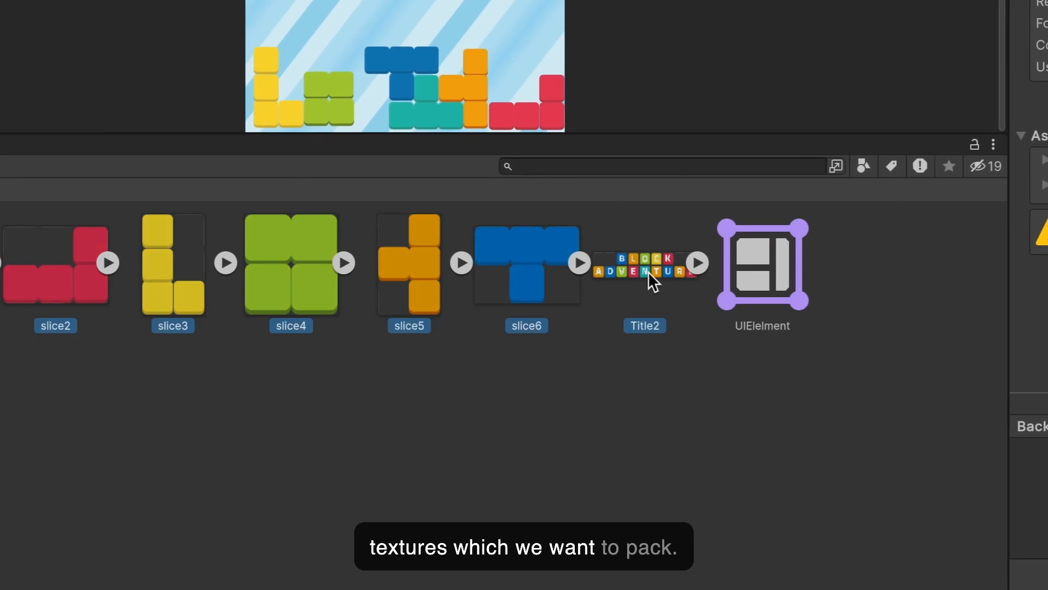
click(761, 262)
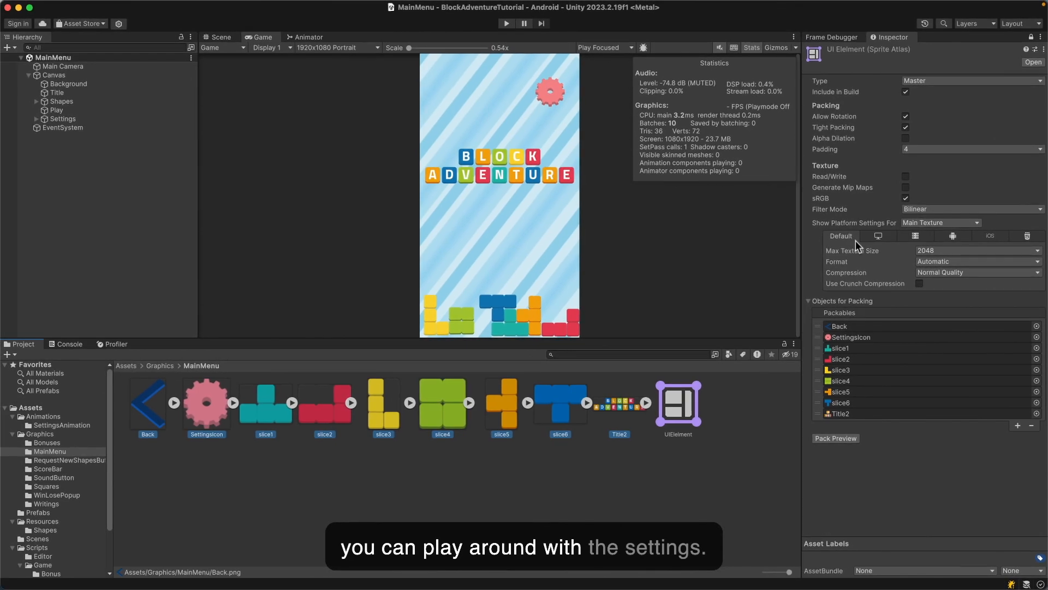
mouse_move(861, 173)
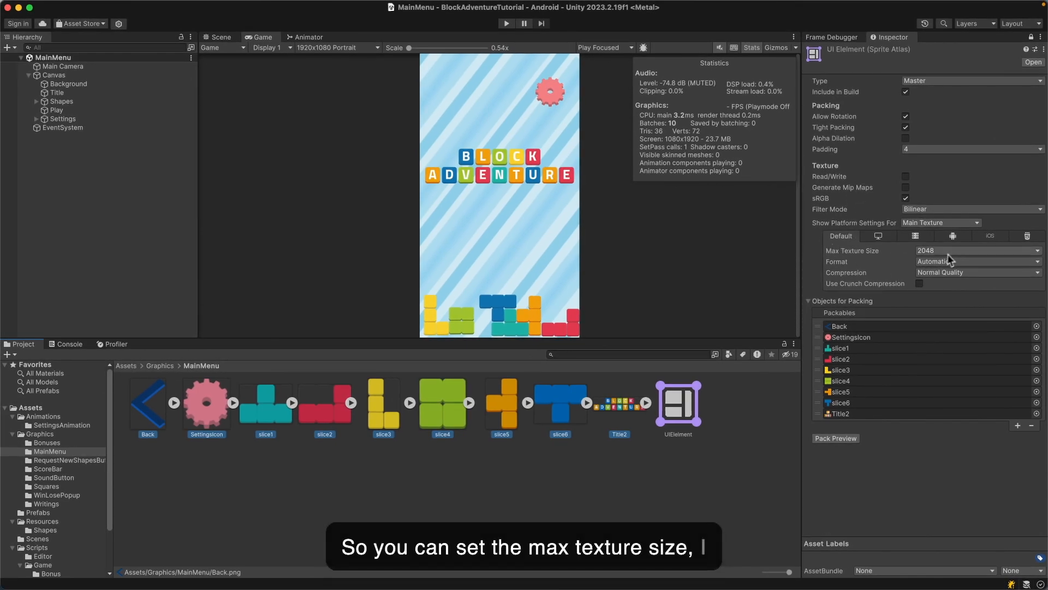
Disable Tight Packing on UIElement, use 1024 max texture size, and generate Pack Preview.
click(971, 250)
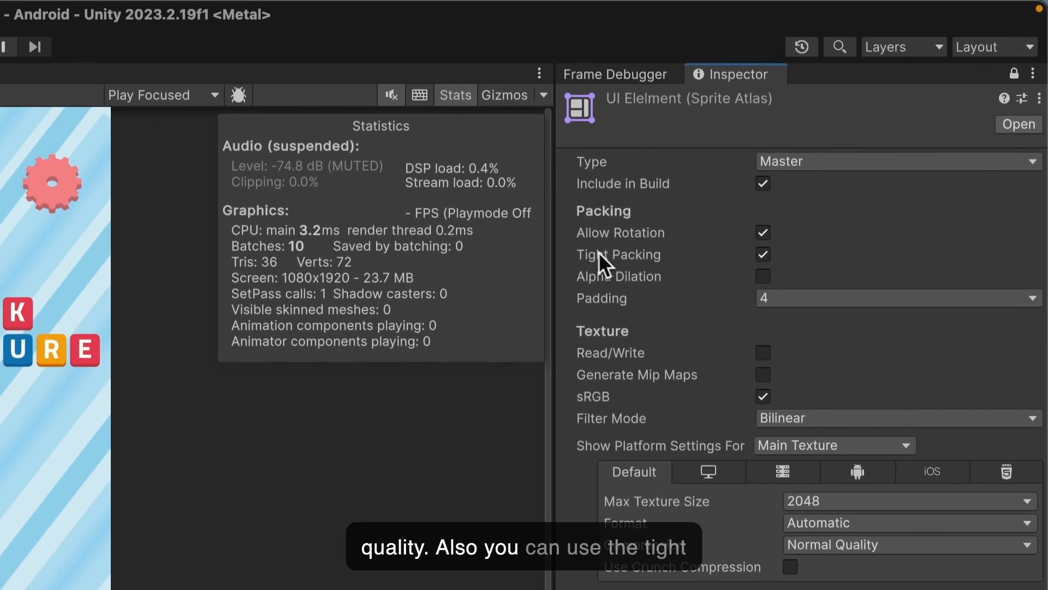
click(762, 254)
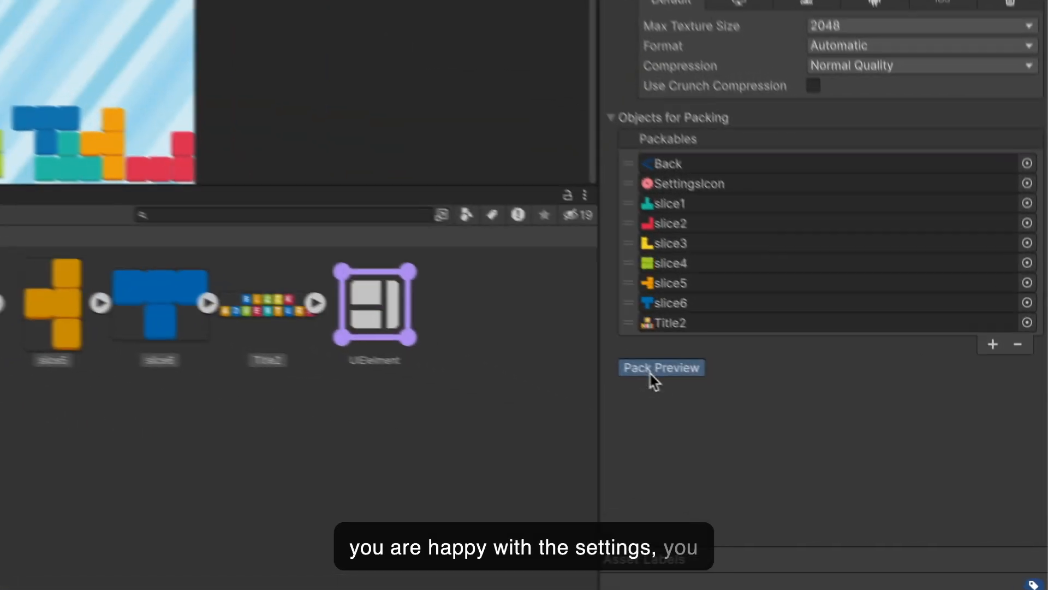
click(661, 367)
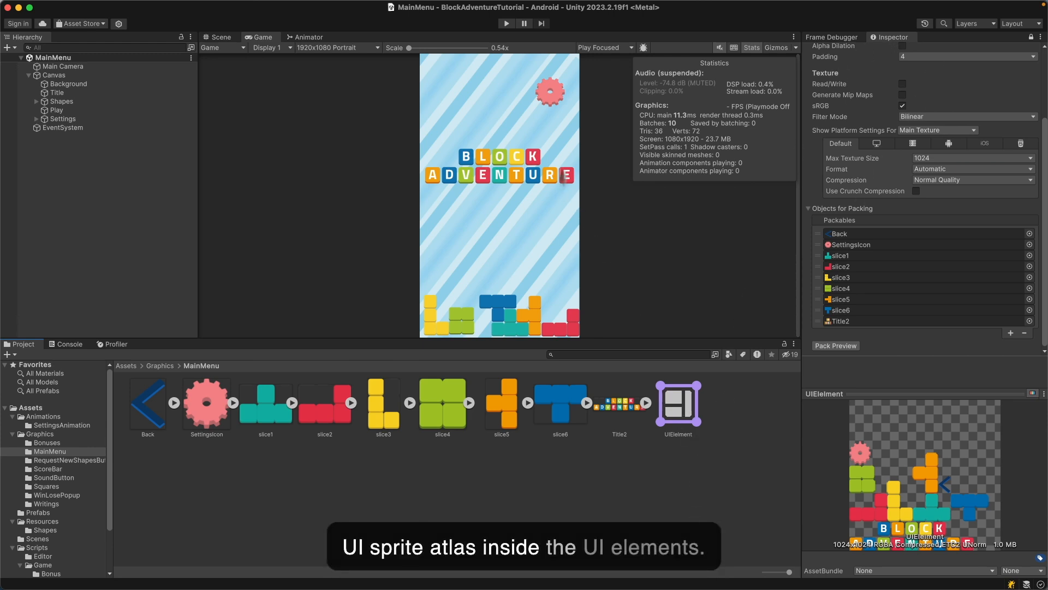
mouse_move(662, 441)
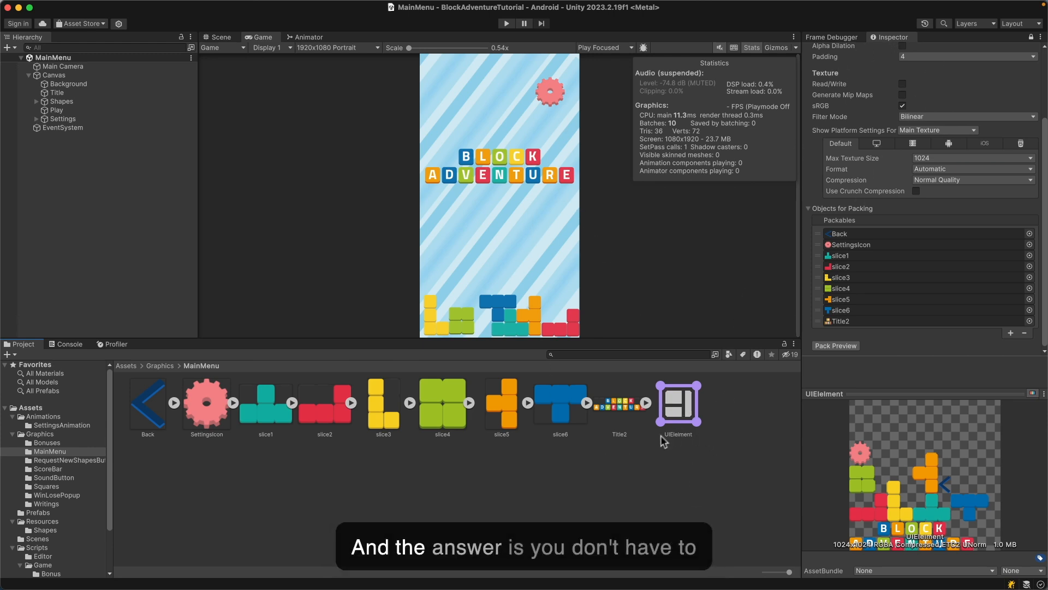
mouse_move(729, 247)
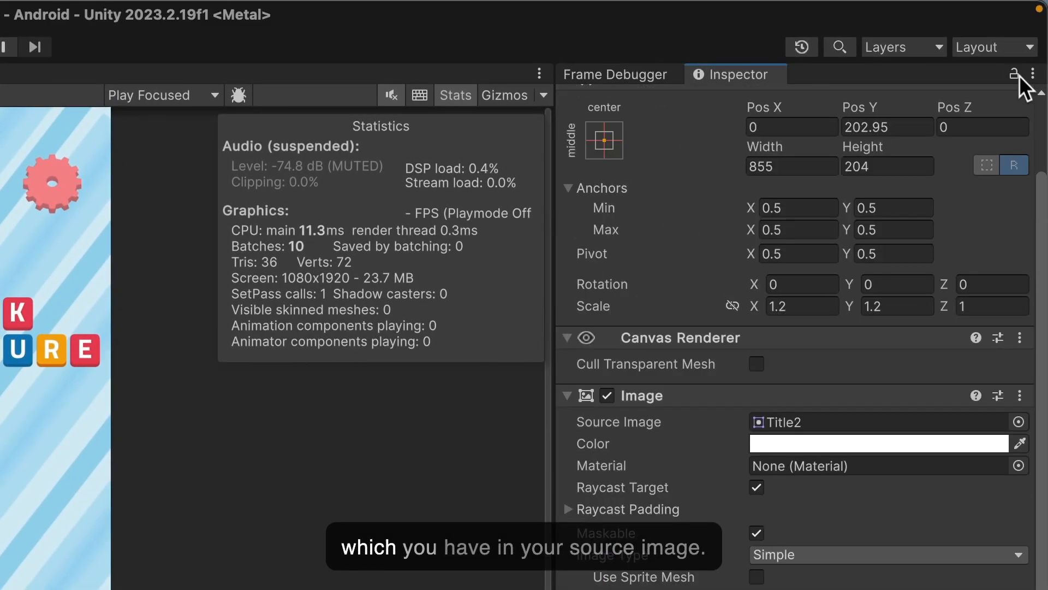
scroll(down, 3)
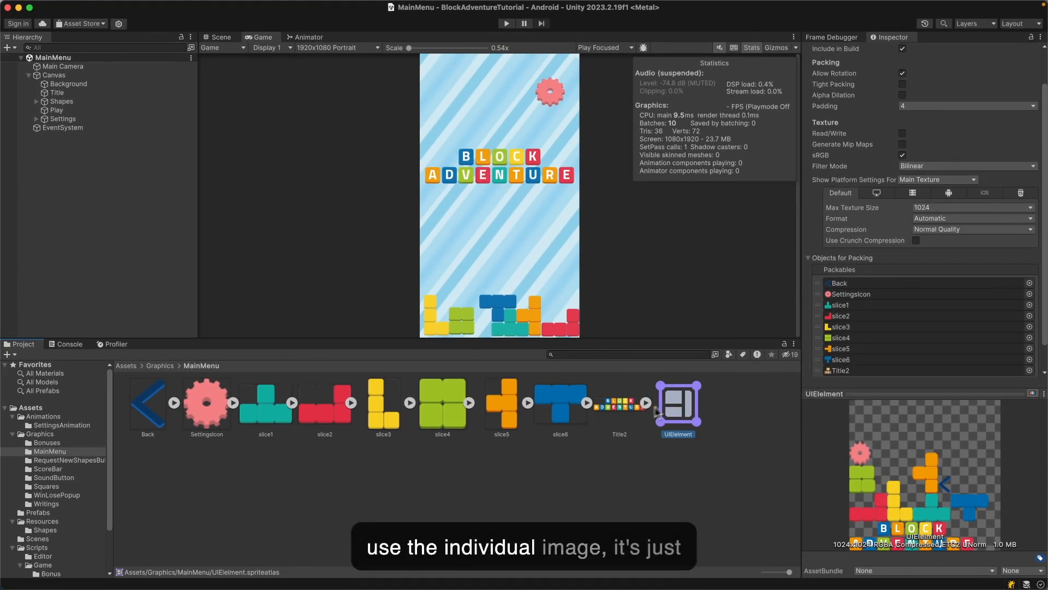
mouse_move(749, 439)
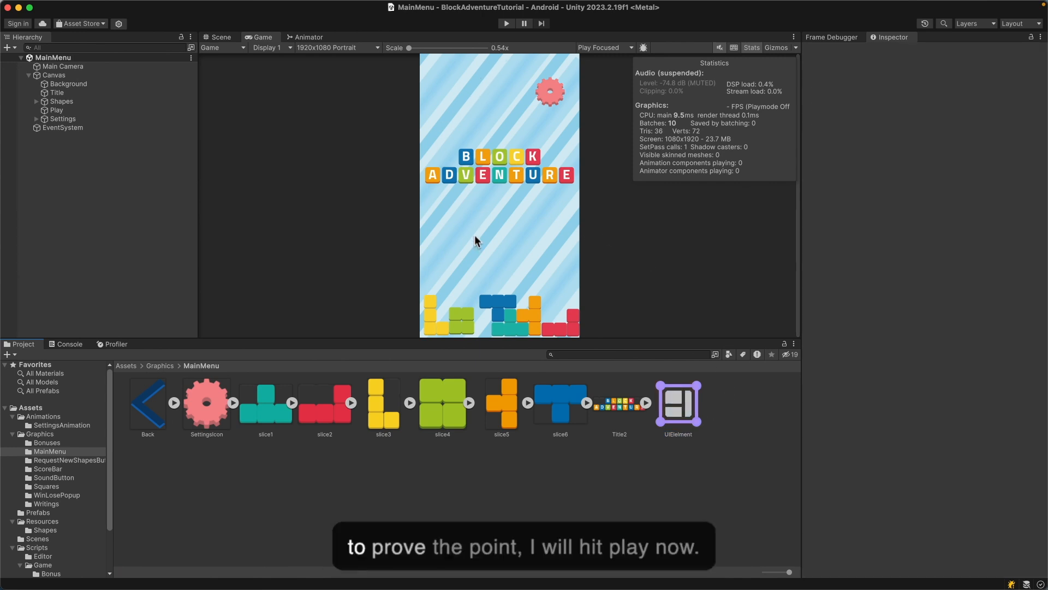
Play the main menu and expand Canvas in the Profiler's UI Details, showing four batches.
click(505, 23)
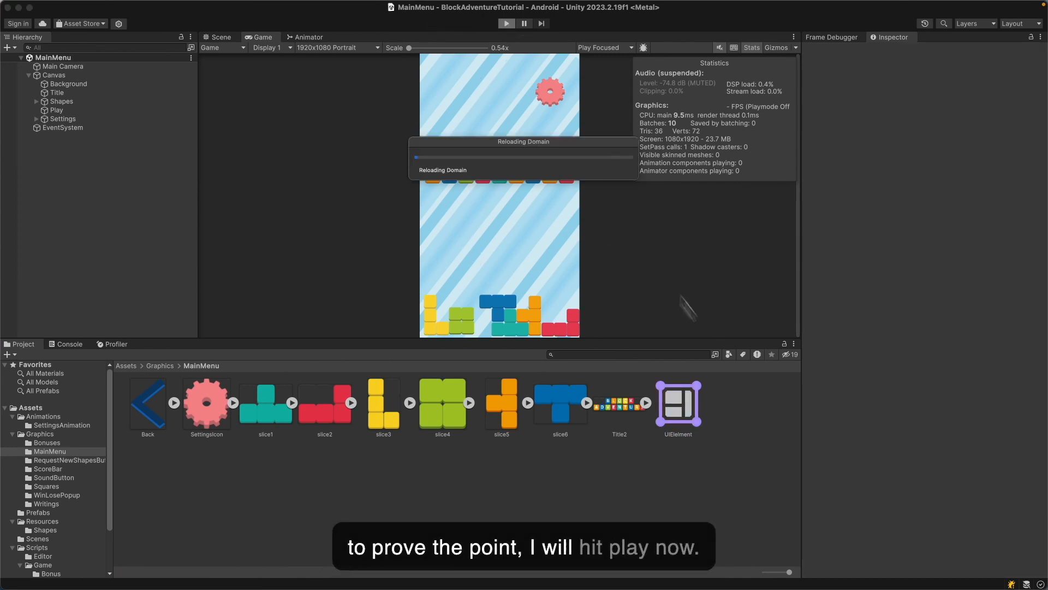
click(506, 23)
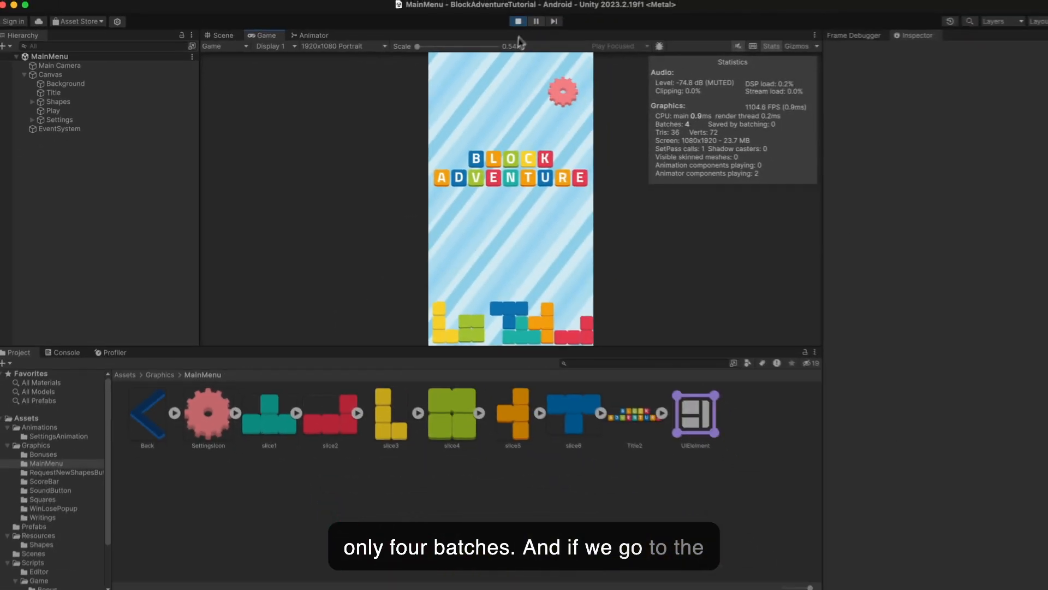
click(113, 344)
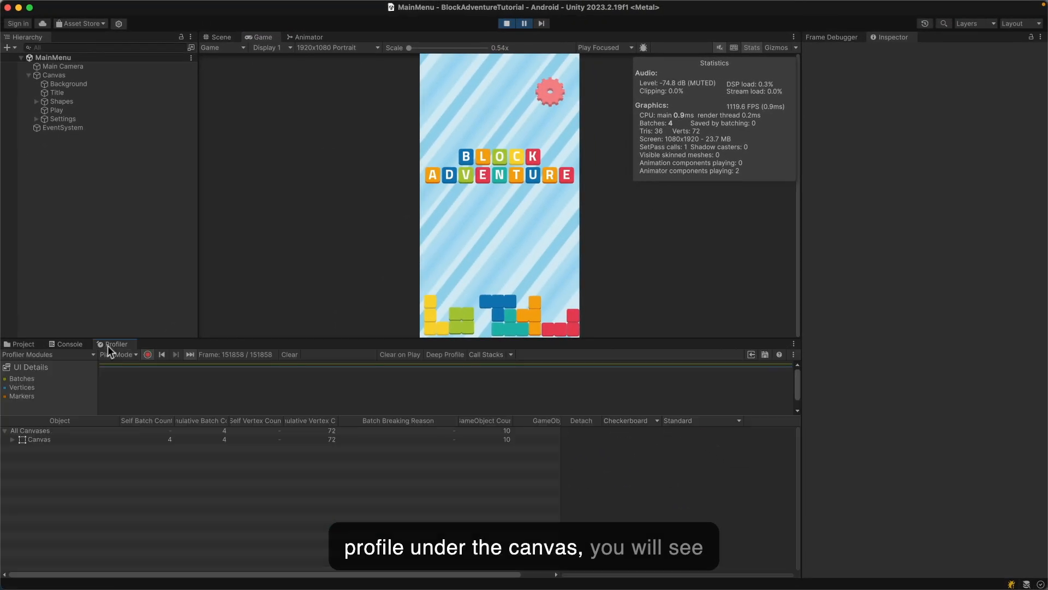
click(12, 439)
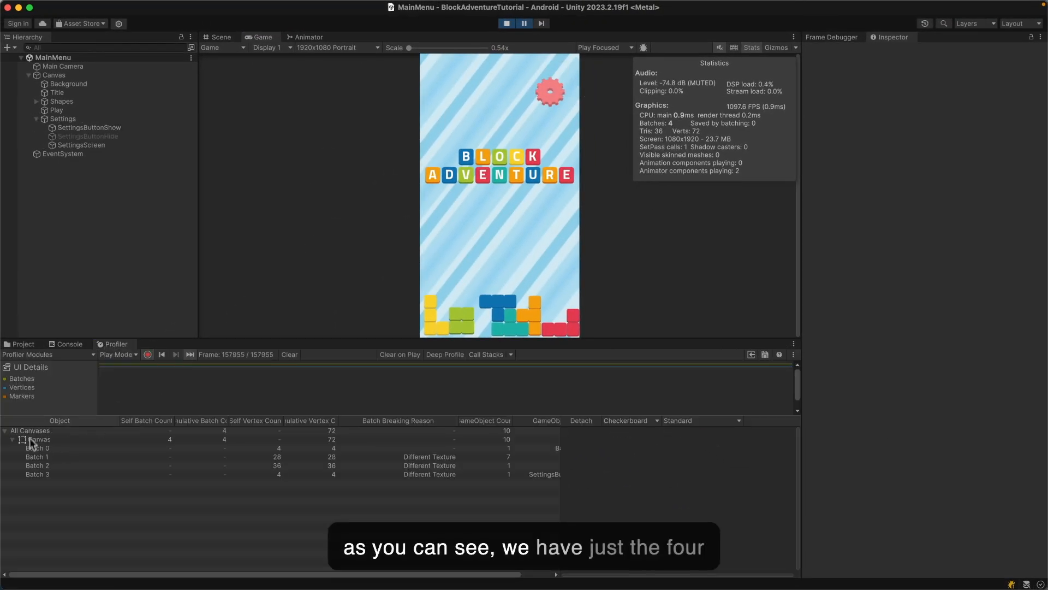
Preview Batches 0 through 3, rechecking Batch 2.
click(37, 447)
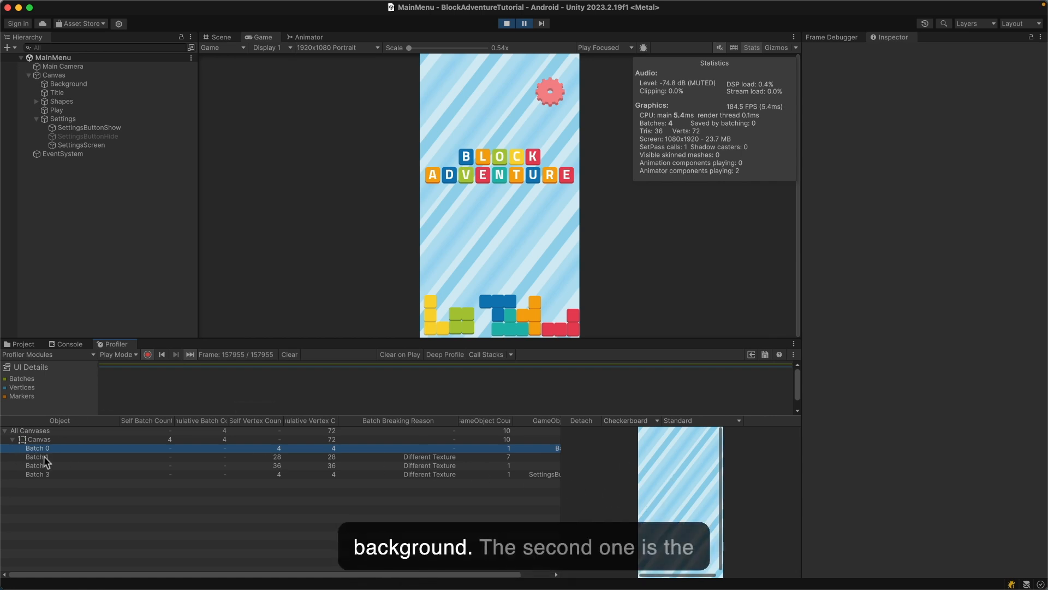
click(38, 456)
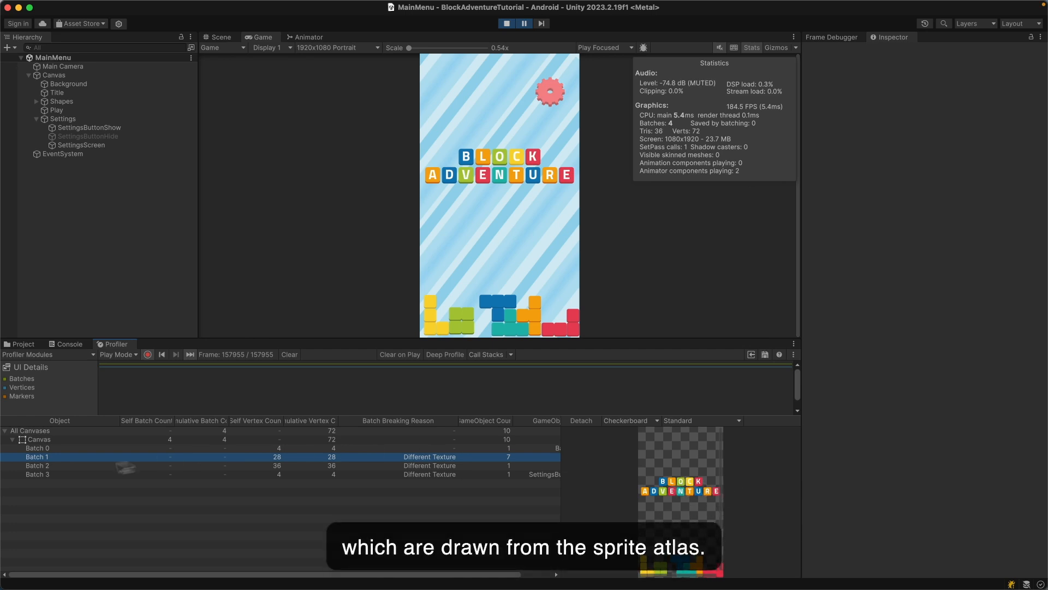
click(36, 466)
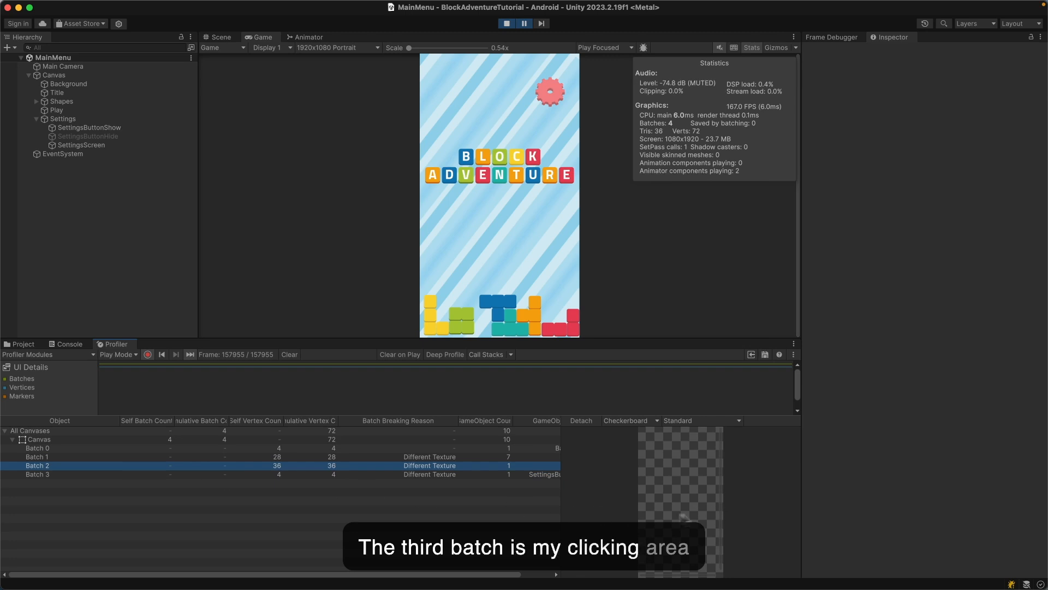
click(37, 474)
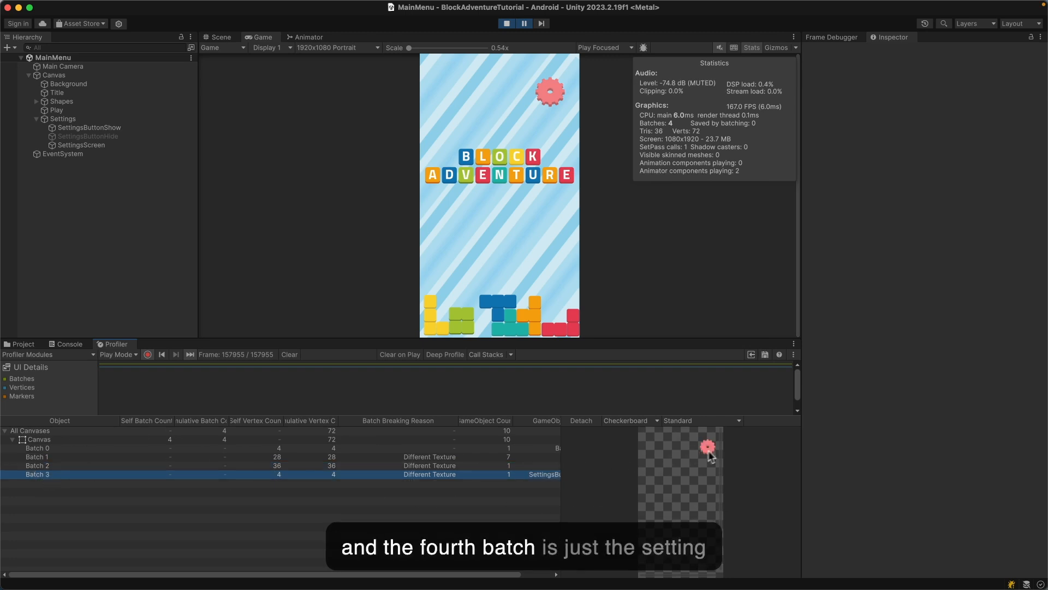
mouse_move(640, 322)
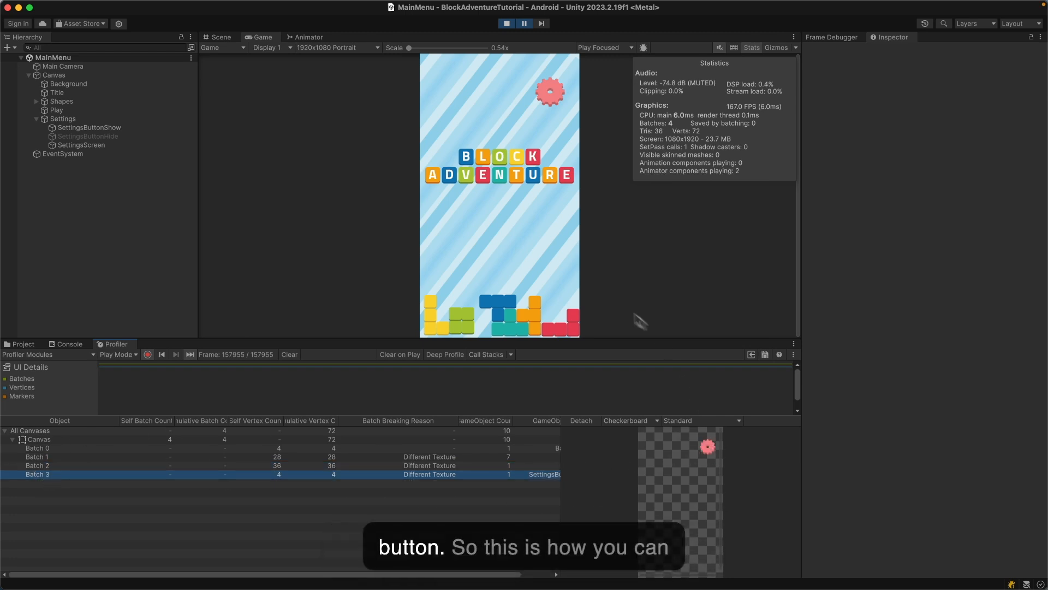
click(36, 466)
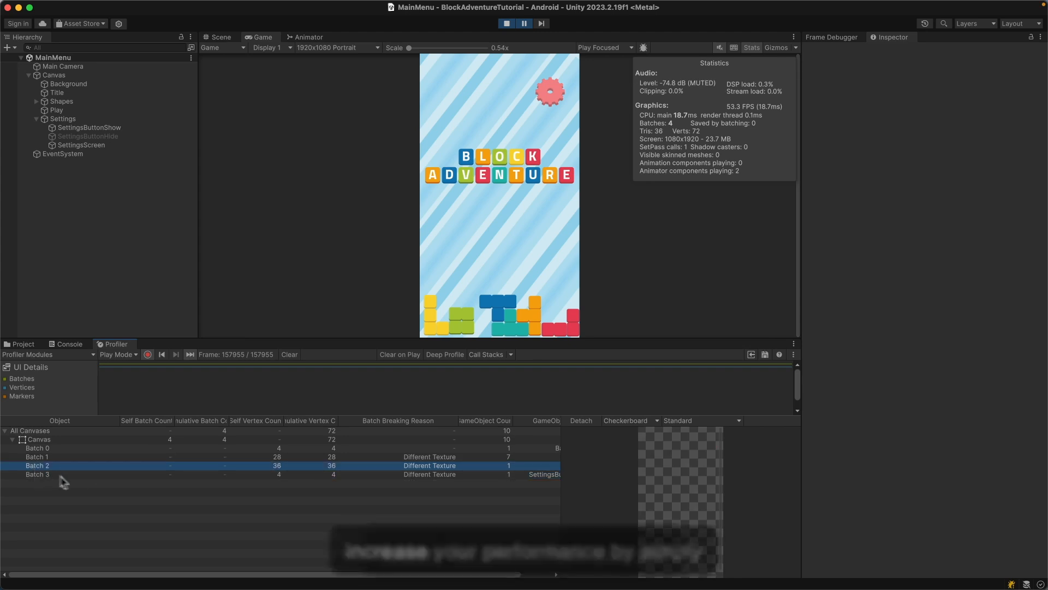
Return to the MainMenu folder and select the UIElement sprite atlas to see its packed preview.
click(24, 343)
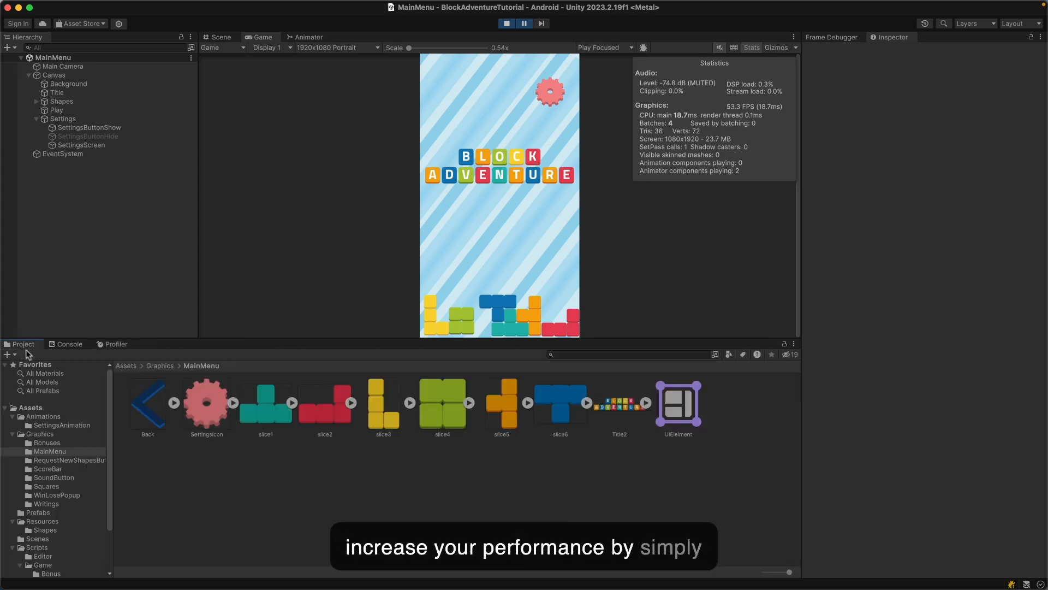
click(677, 403)
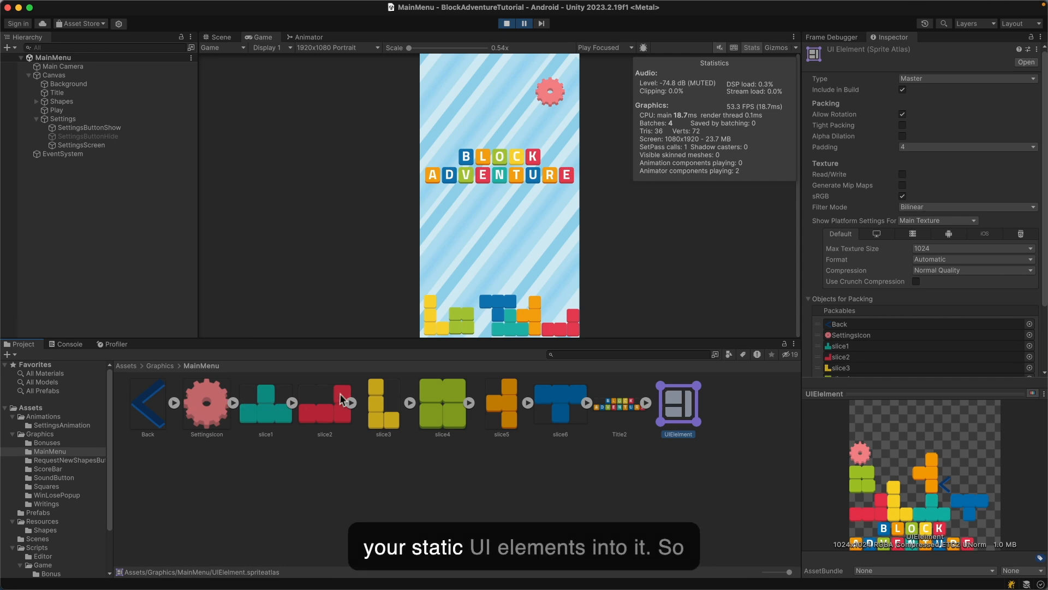
mouse_move(678, 422)
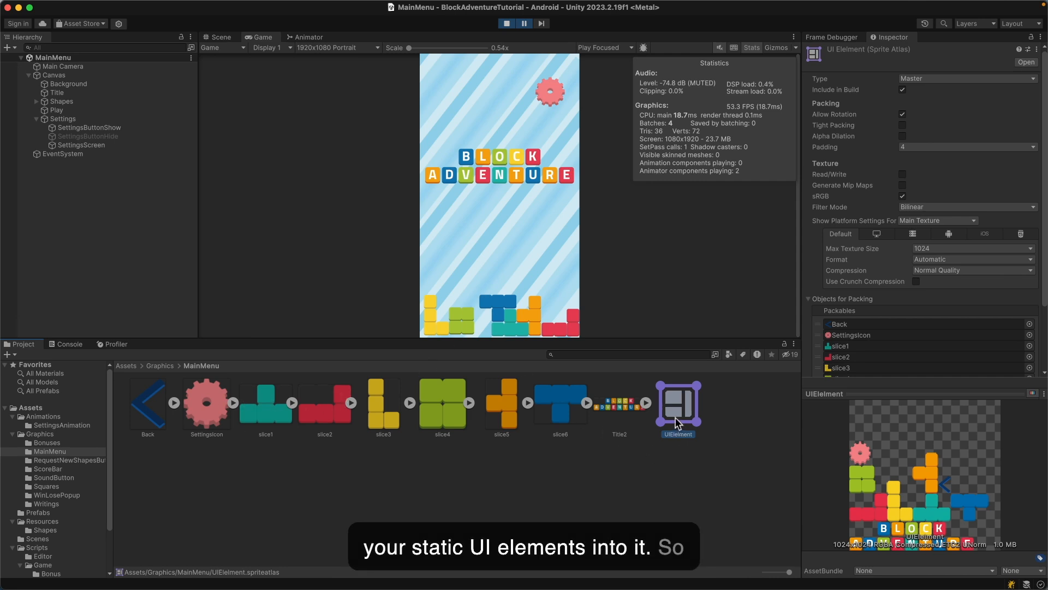
mouse_move(661, 129)
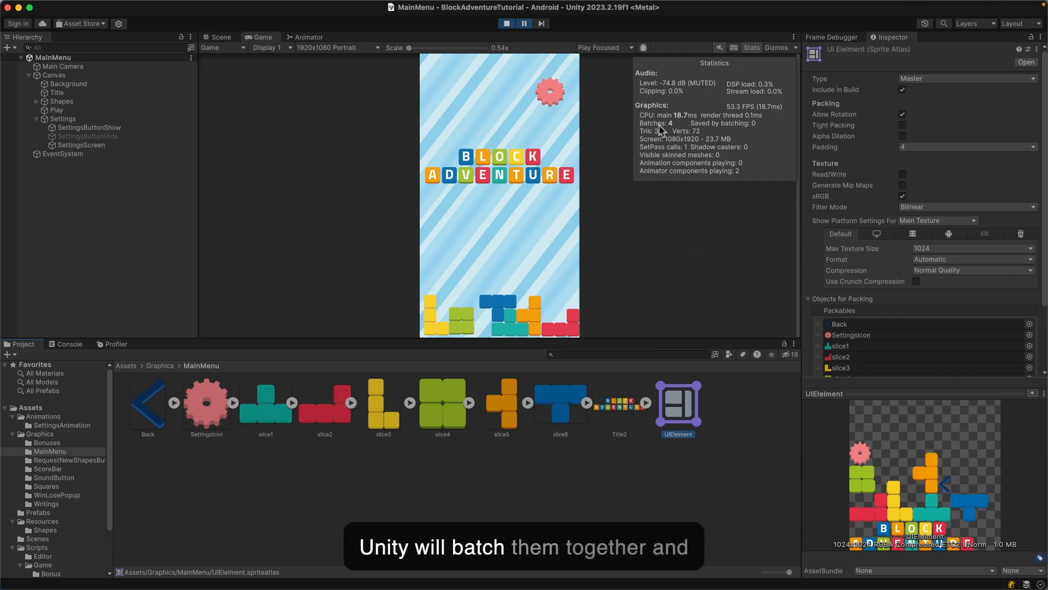
mouse_move(614, 186)
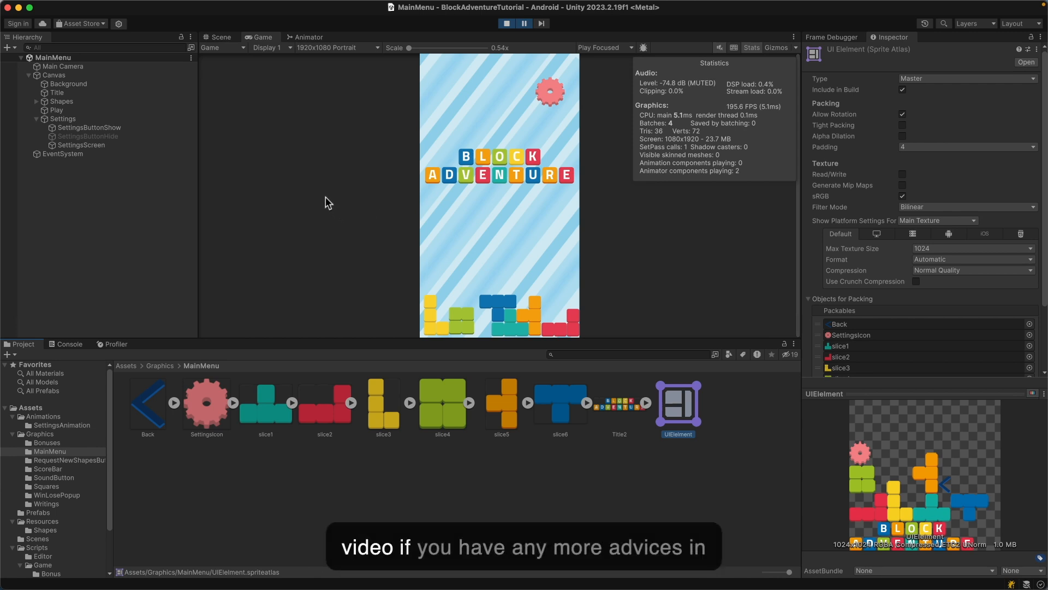
mouse_move(368, 300)
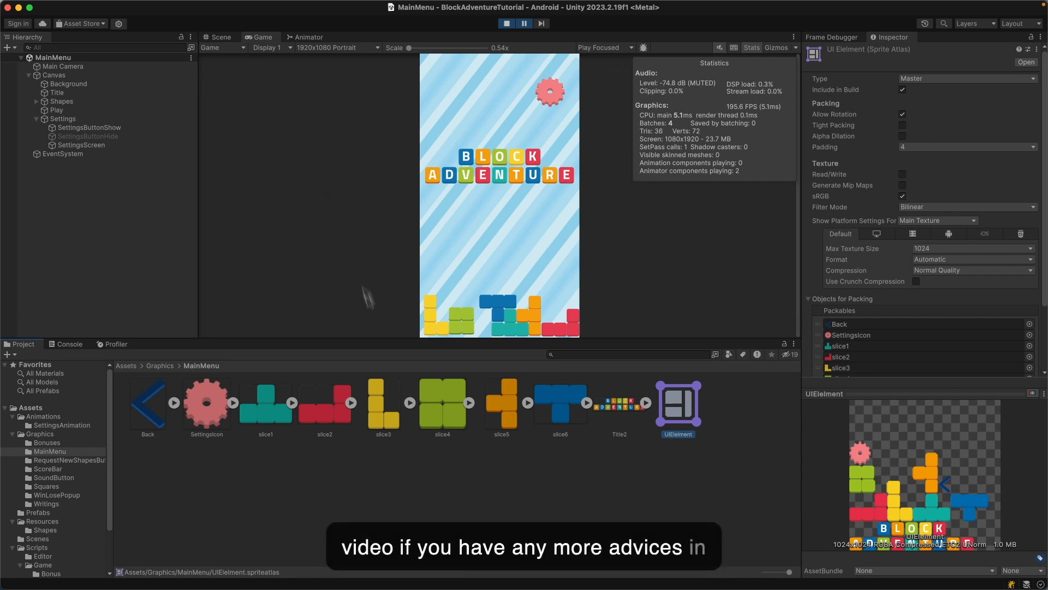
mouse_move(391, 236)
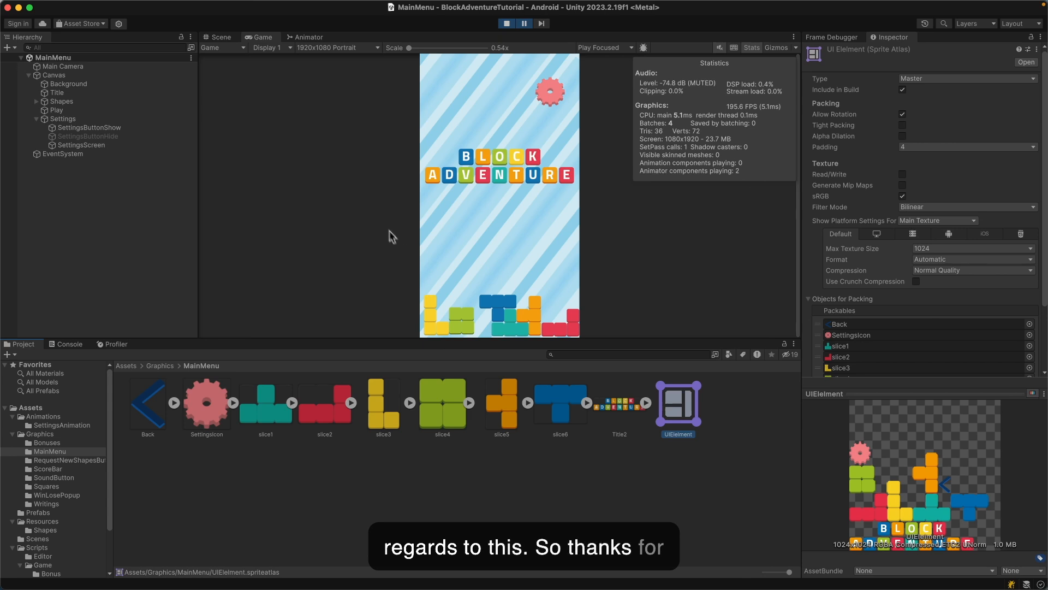
mouse_move(413, 241)
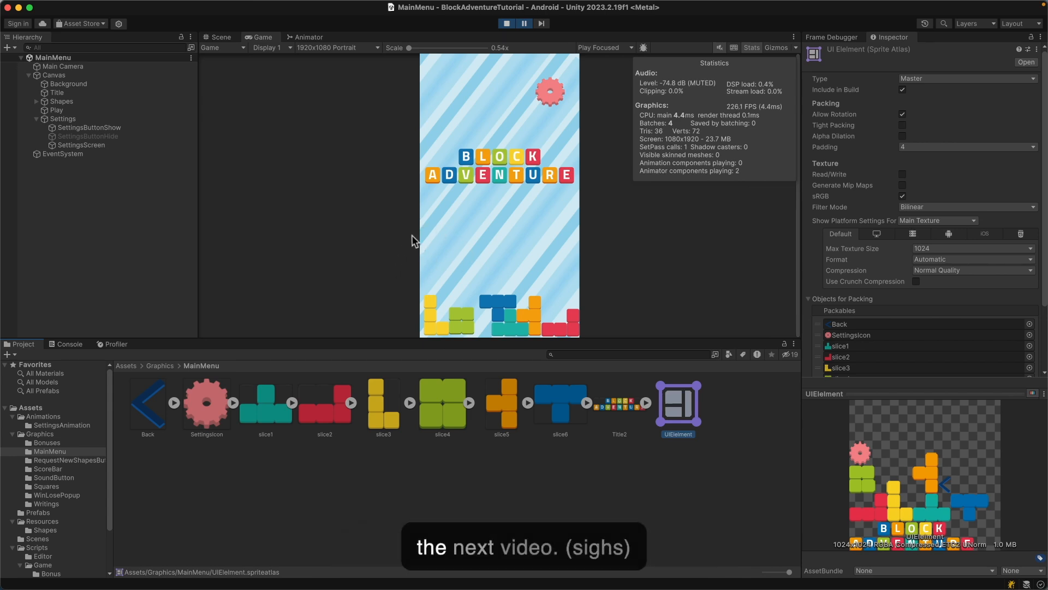